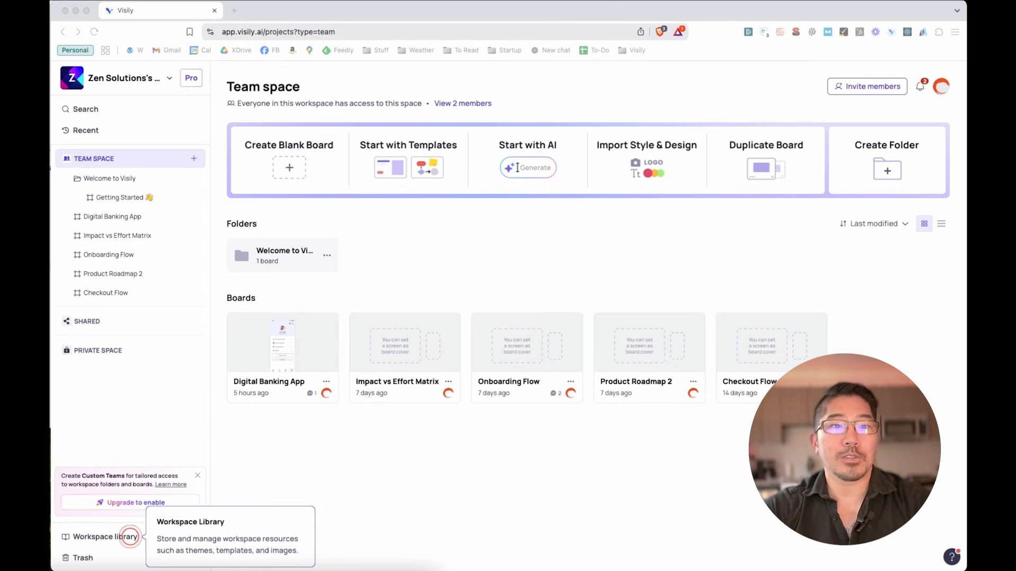
pyautogui.moveTo(454, 20)
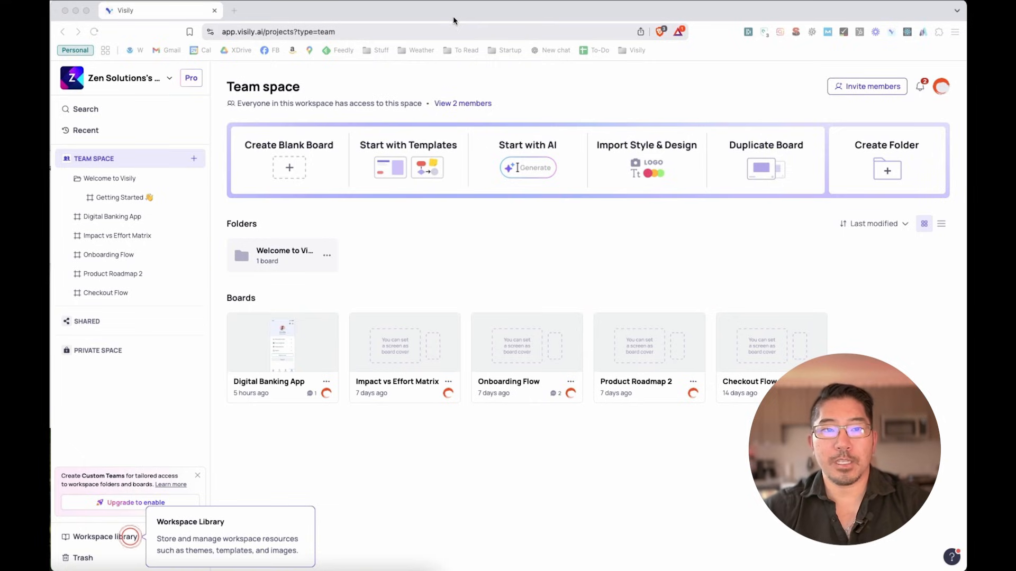
pyautogui.moveTo(458, 94)
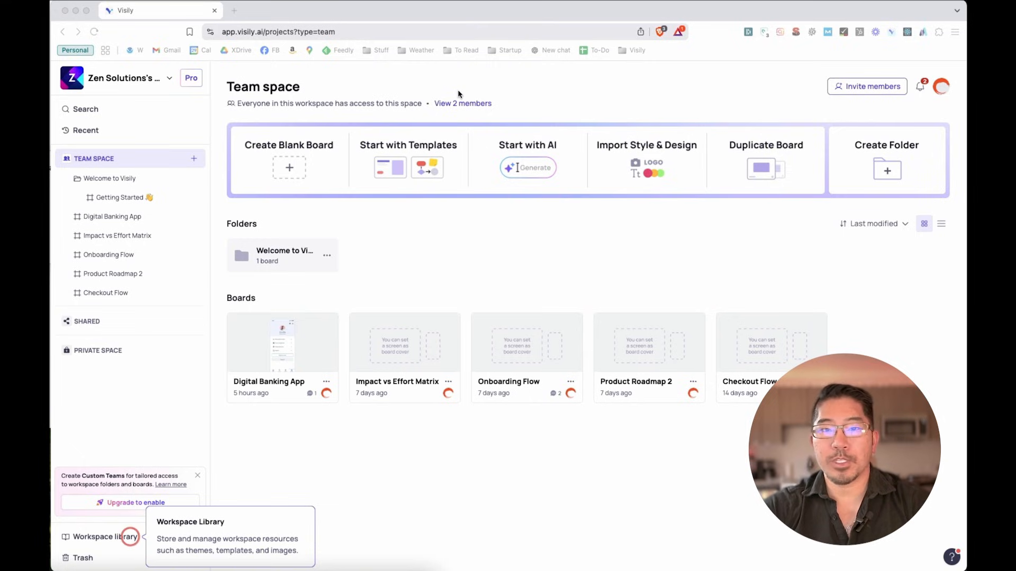
# Start with templates and browse the mobile Screens gallery through Onboarding, Orders & Checkout and Media Editor
pyautogui.click(408, 162)
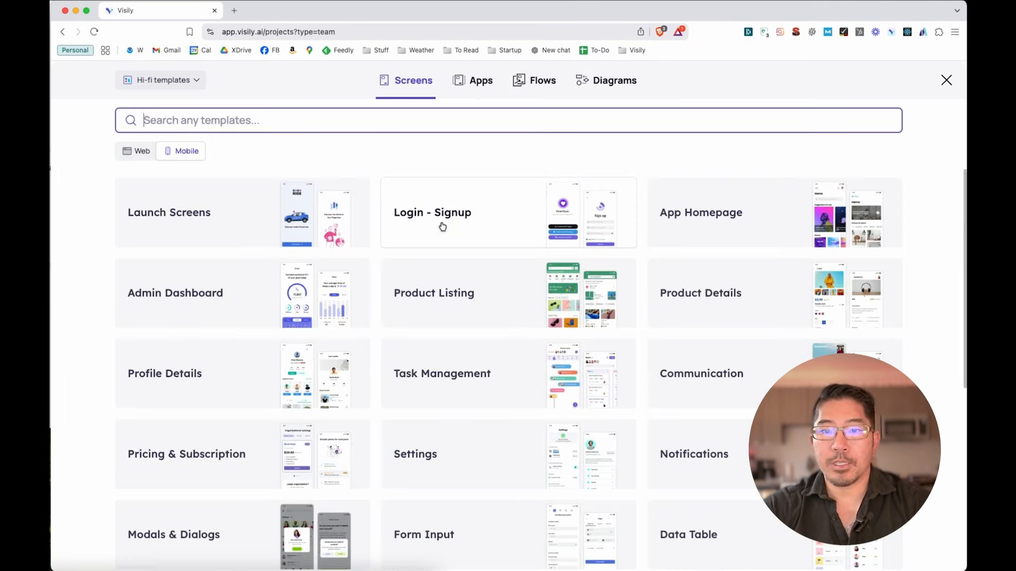
pyautogui.scroll(-3)
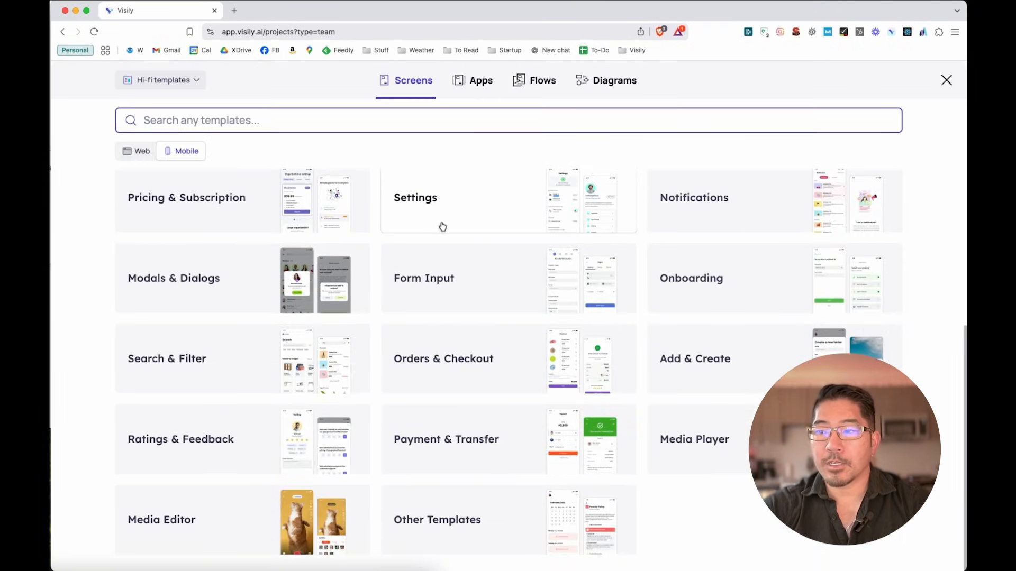
pyautogui.scroll(3)
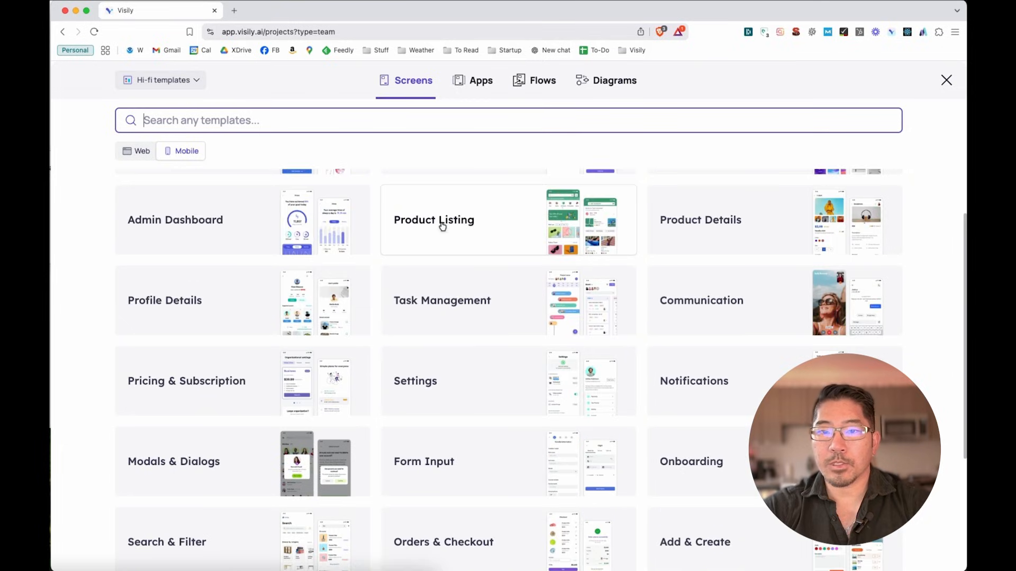
pyautogui.scroll(3)
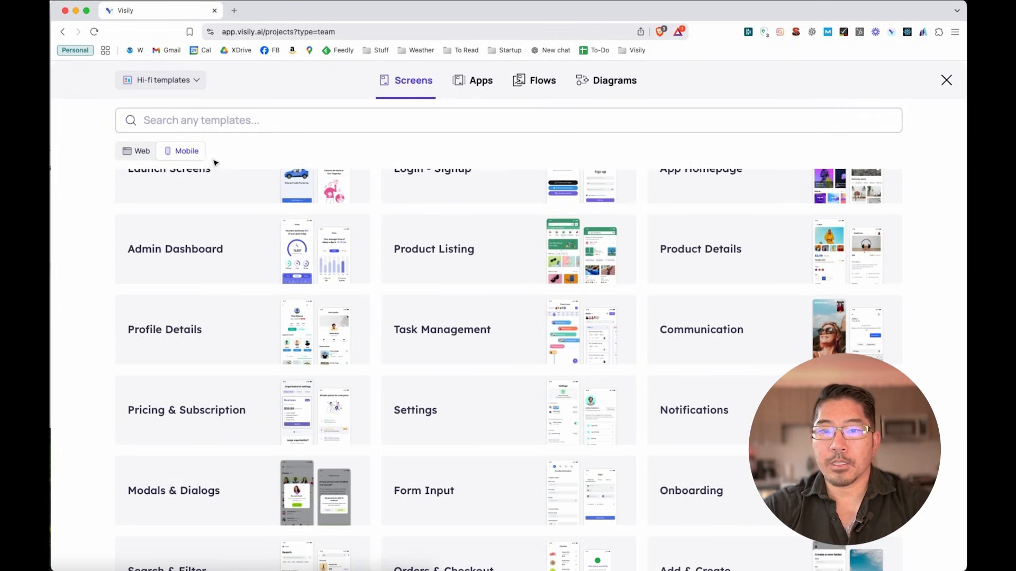
pyautogui.scroll(3)
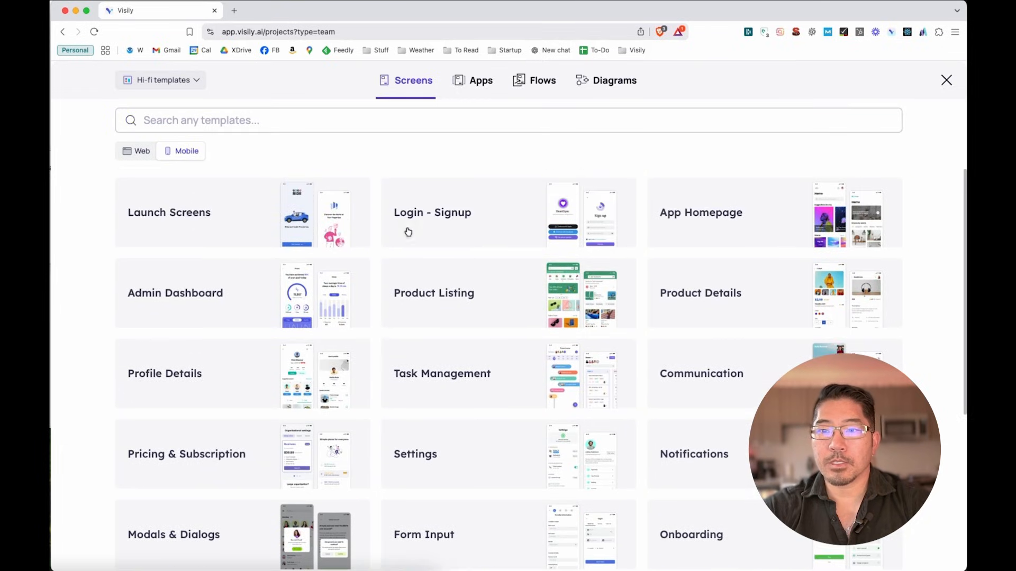
# Switch the gallery to Apps to show Video Sharing, Dating and Digital Banking app templates
pyautogui.click(481, 80)
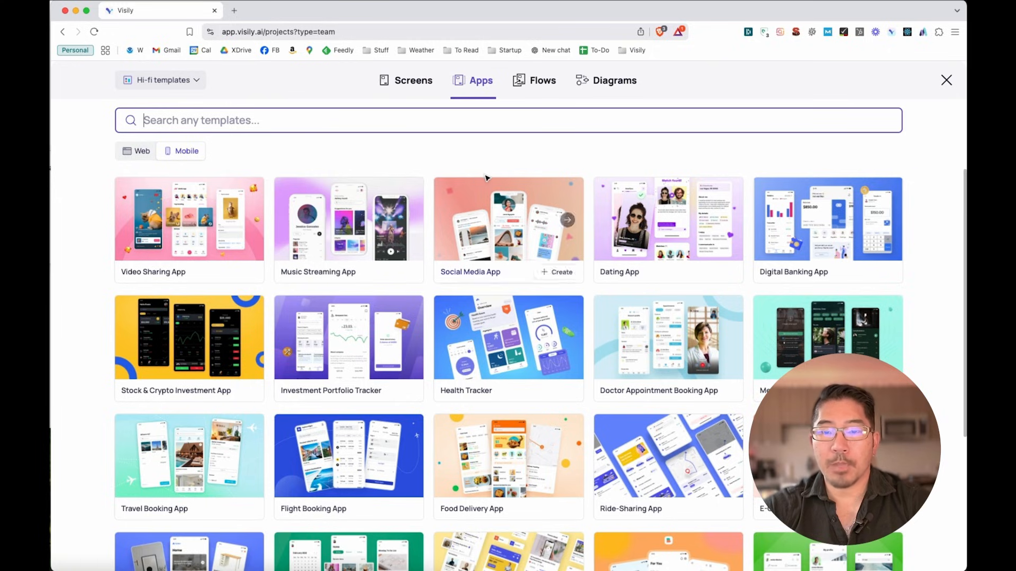
pyautogui.moveTo(479, 175)
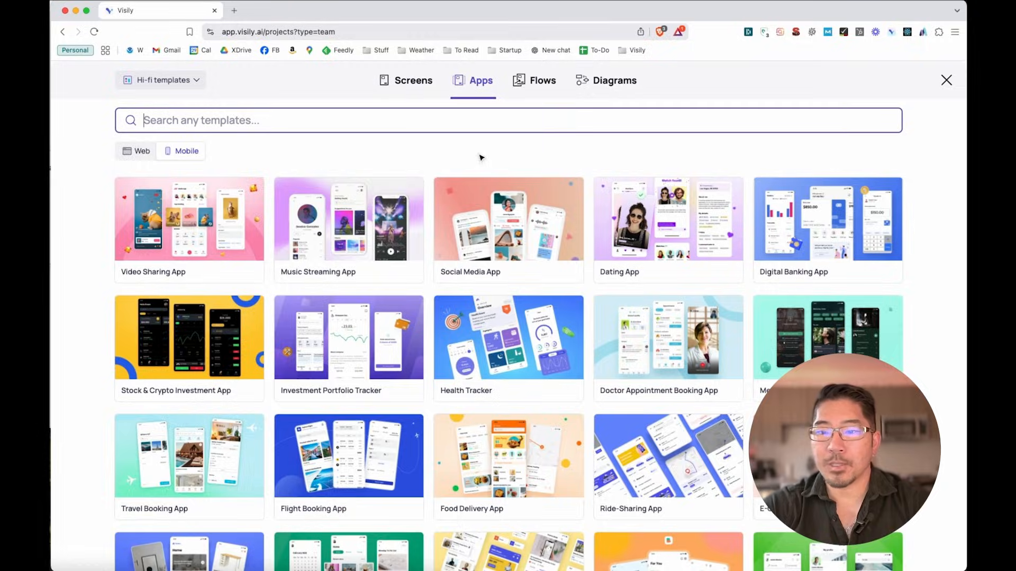
# Preview the Digital Banking App template's screens and create a board from it
pyautogui.click(827, 218)
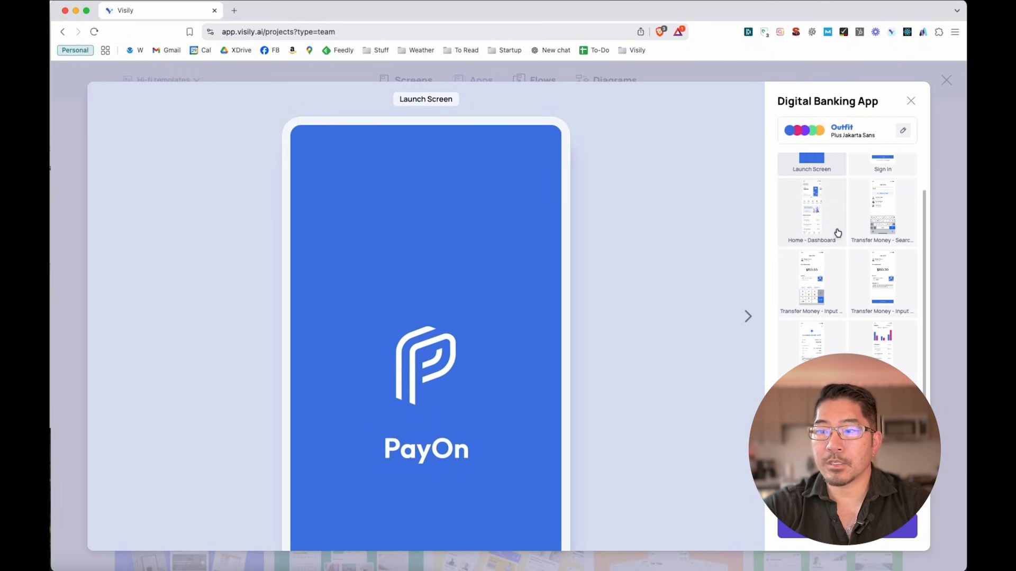
pyautogui.scroll(-3)
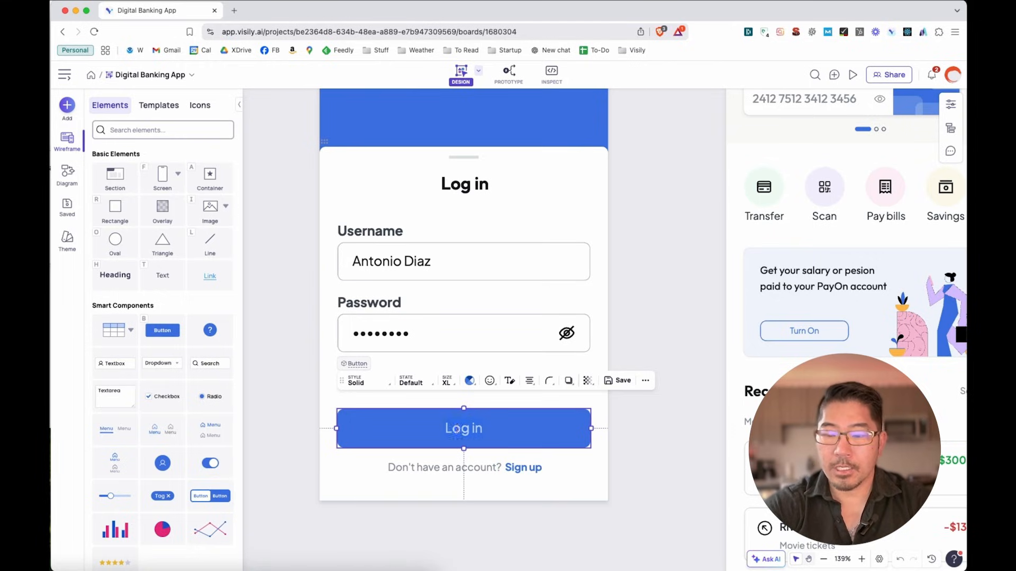
# Relabel the Log in button as 'Sign In' and colour it with the green preset
pyautogui.write('Sign In')
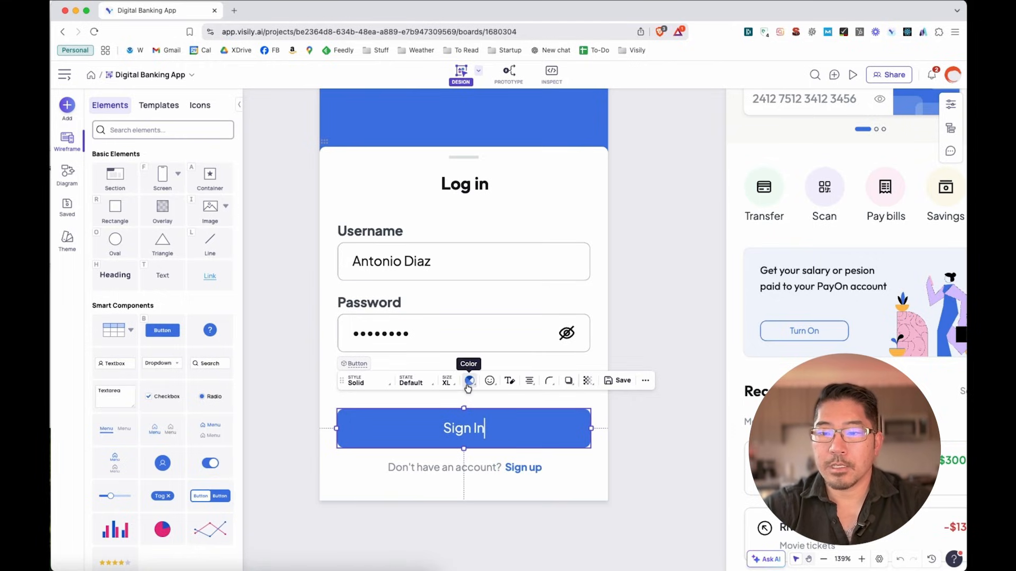
pyautogui.click(469, 380)
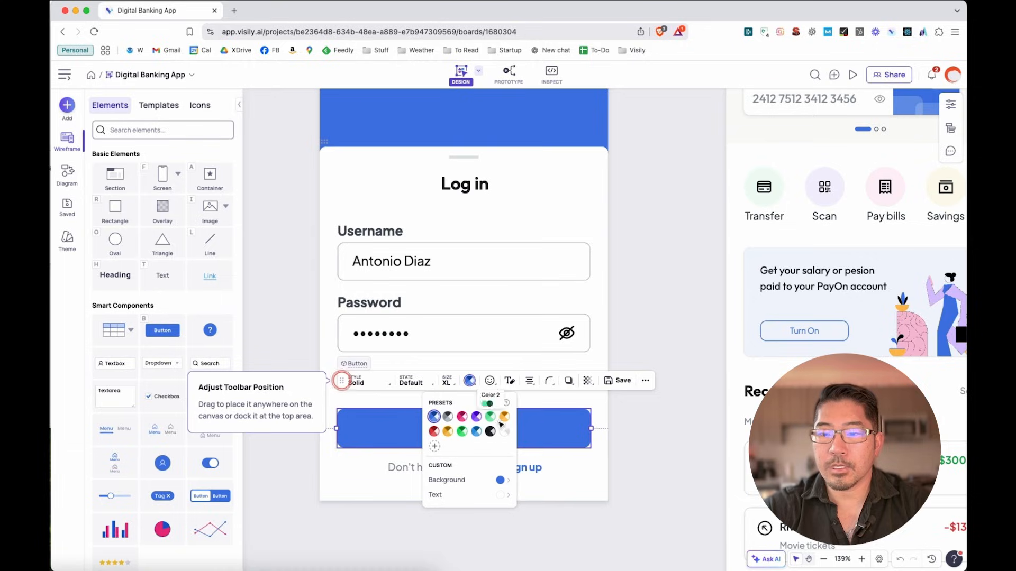
pyautogui.click(489, 417)
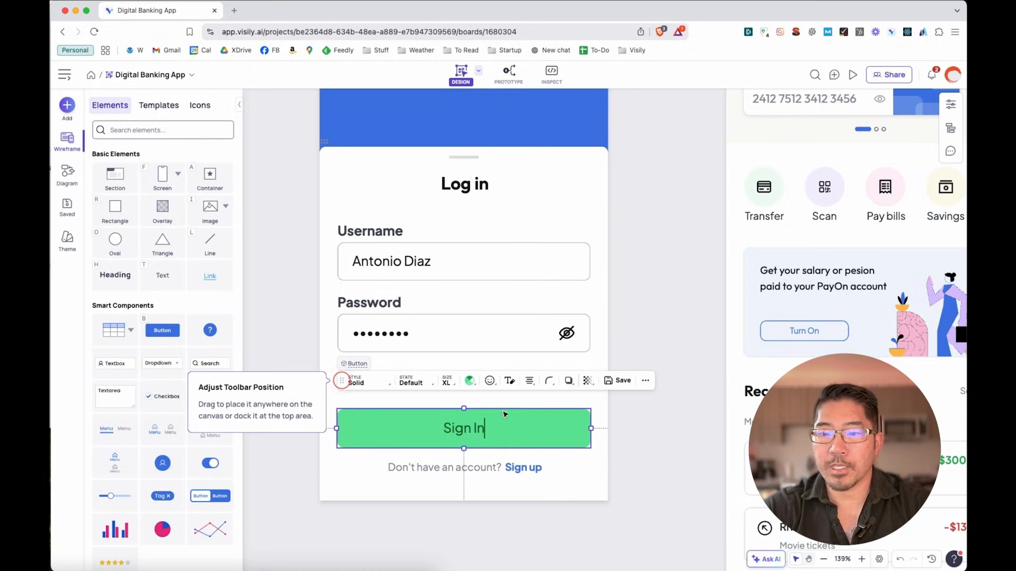
pyautogui.click(646, 292)
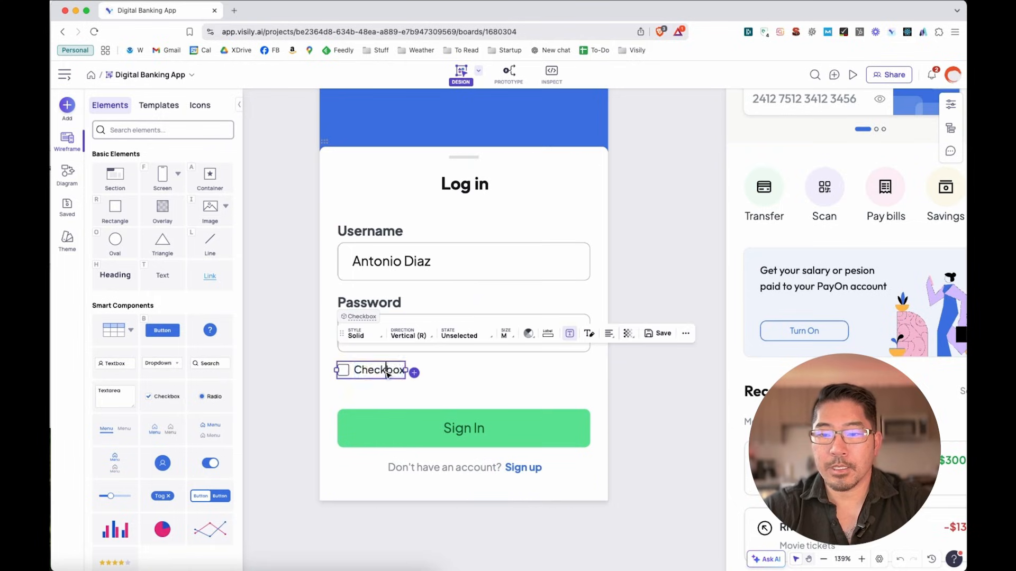
# Label the new checkbox under the password field 'Remember Me'
pyautogui.write('Remember Me')
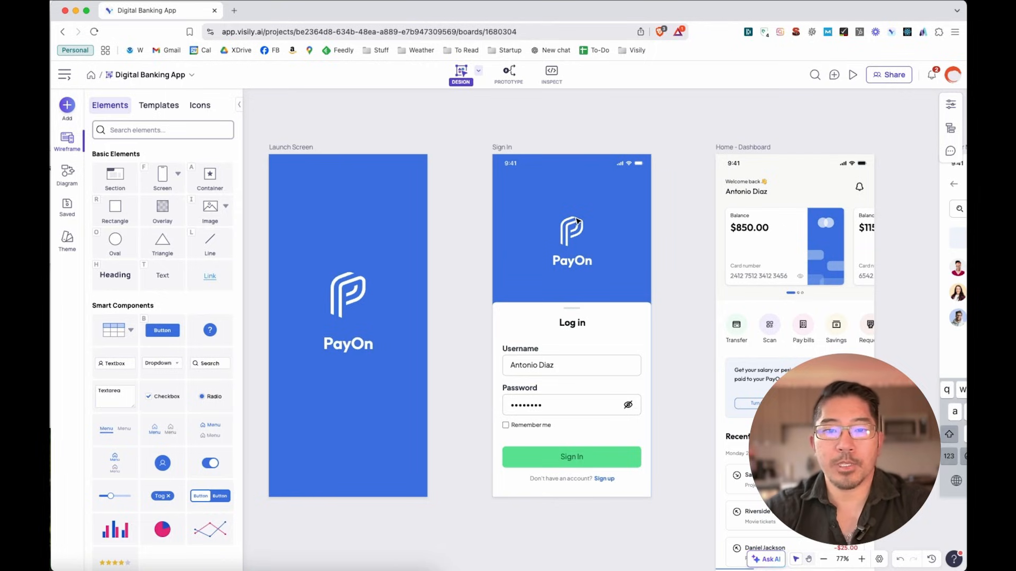
pyautogui.moveTo(66, 241)
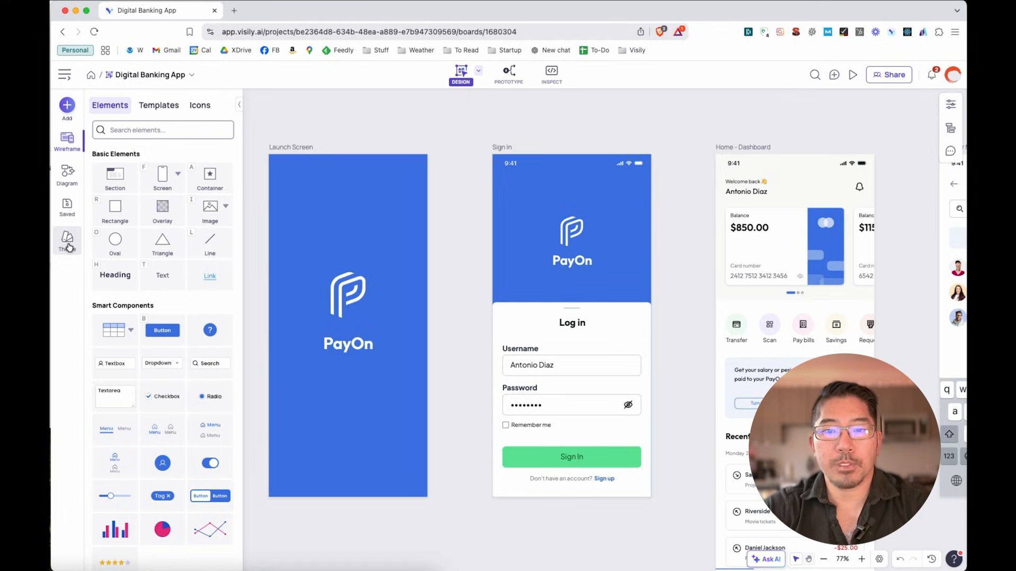
pyautogui.click(67, 241)
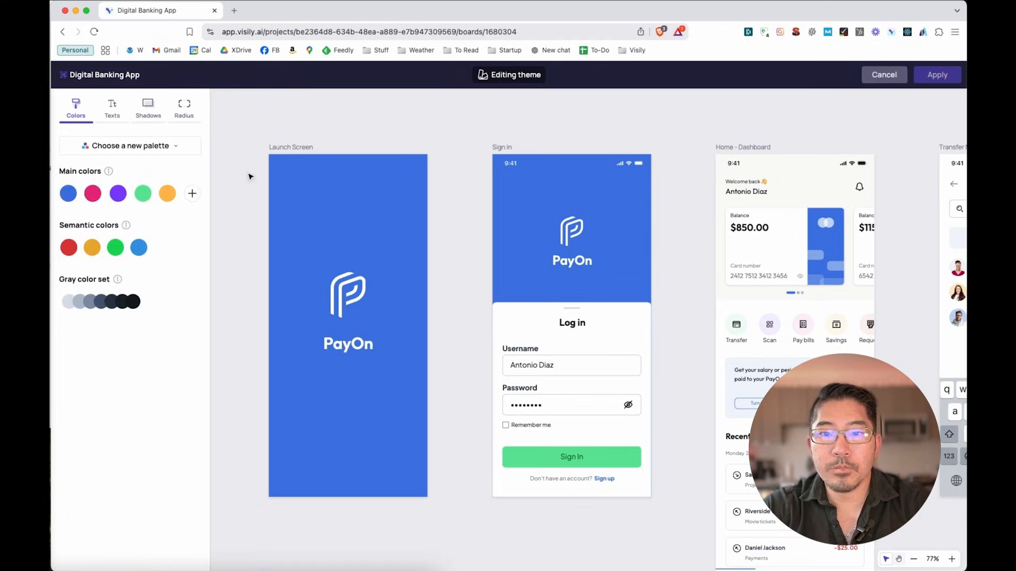
pyautogui.click(129, 145)
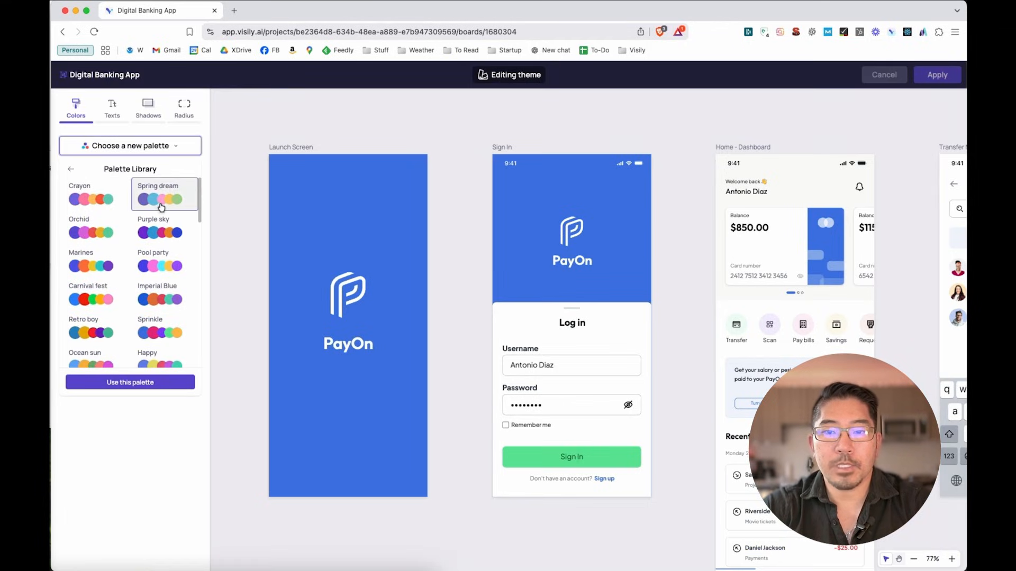
pyautogui.click(160, 199)
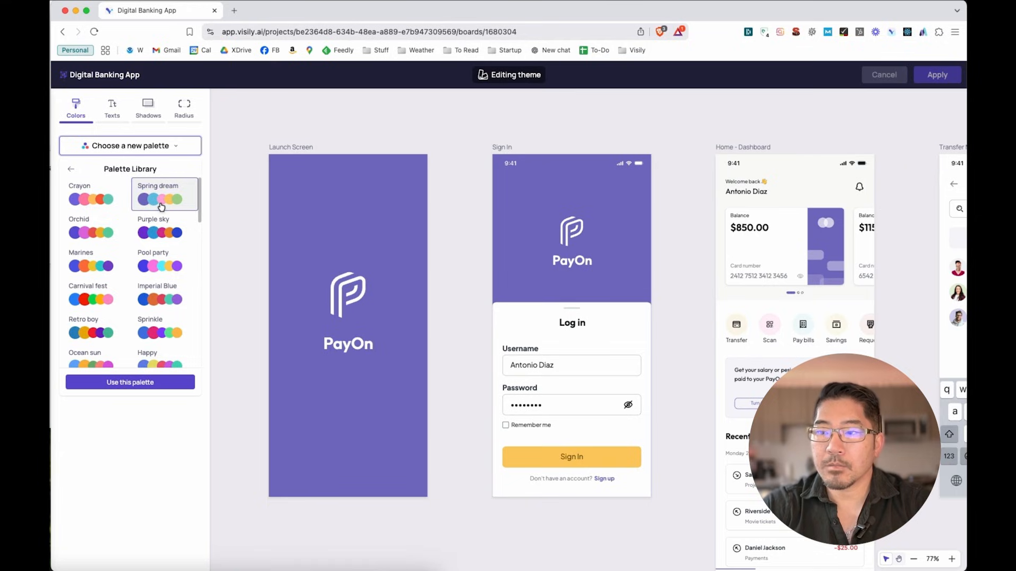
pyautogui.moveTo(382, 242)
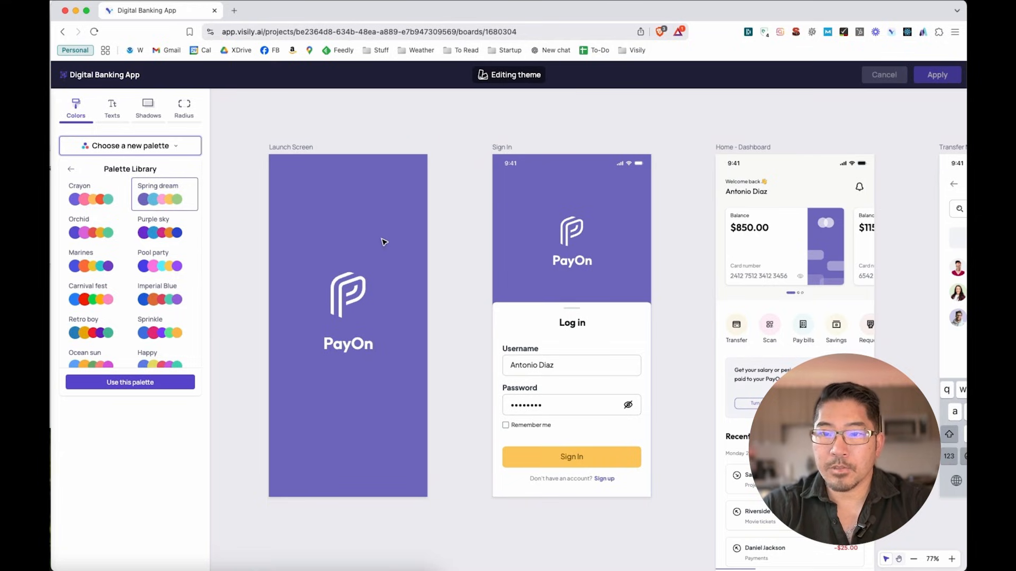
pyautogui.moveTo(663, 387)
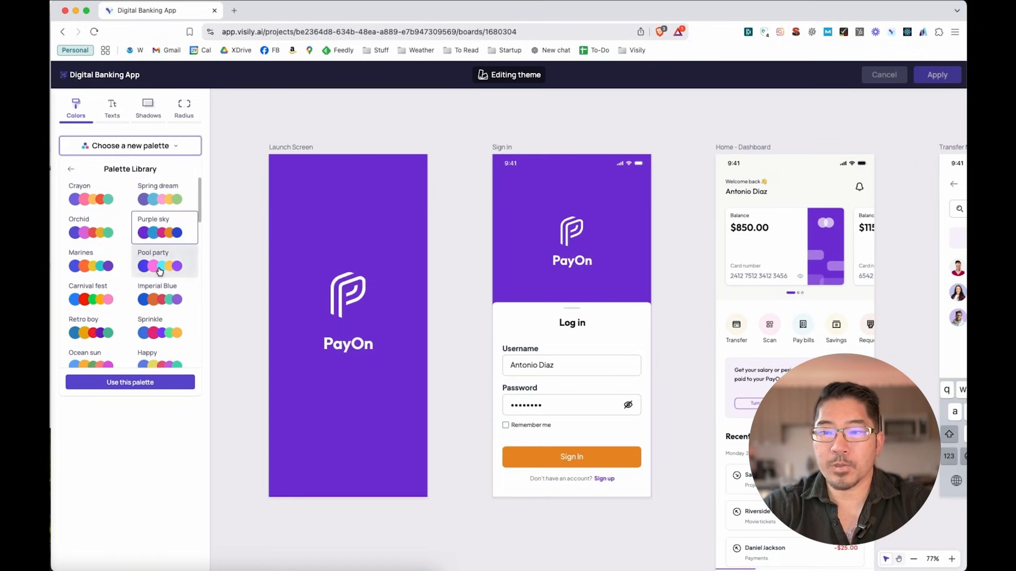
pyautogui.click(158, 299)
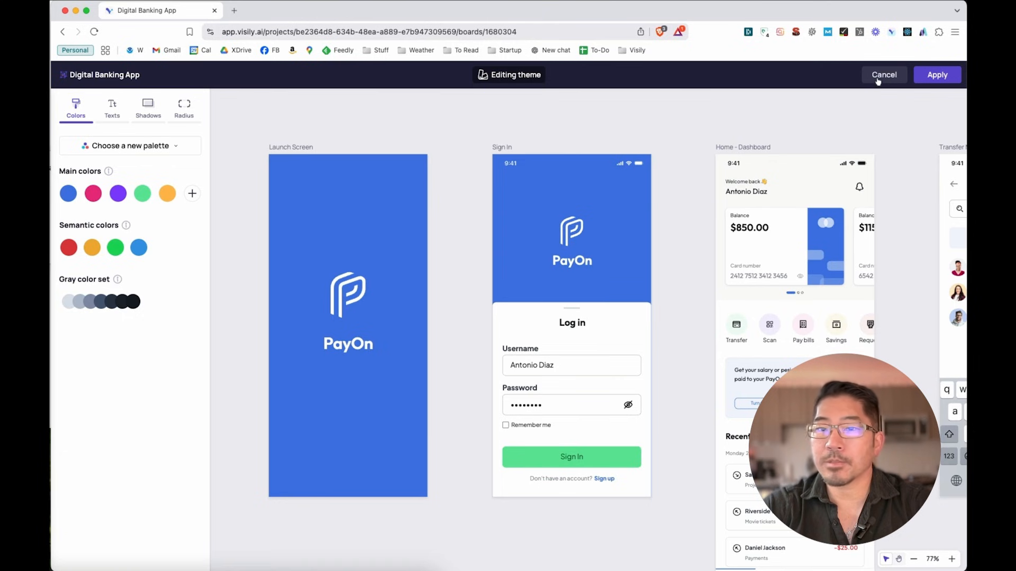
pyautogui.click(884, 74)
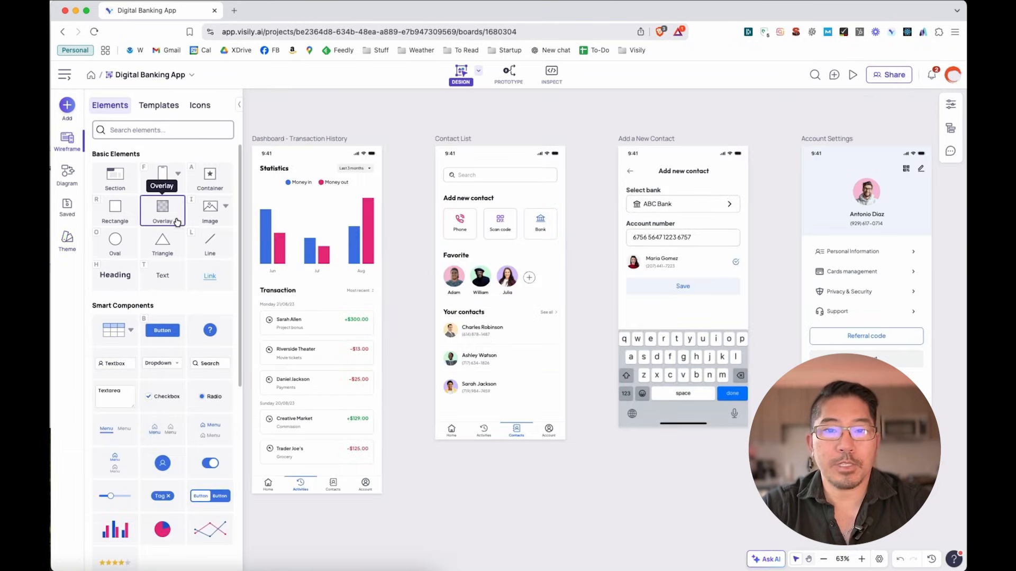
pyautogui.moveTo(210, 178)
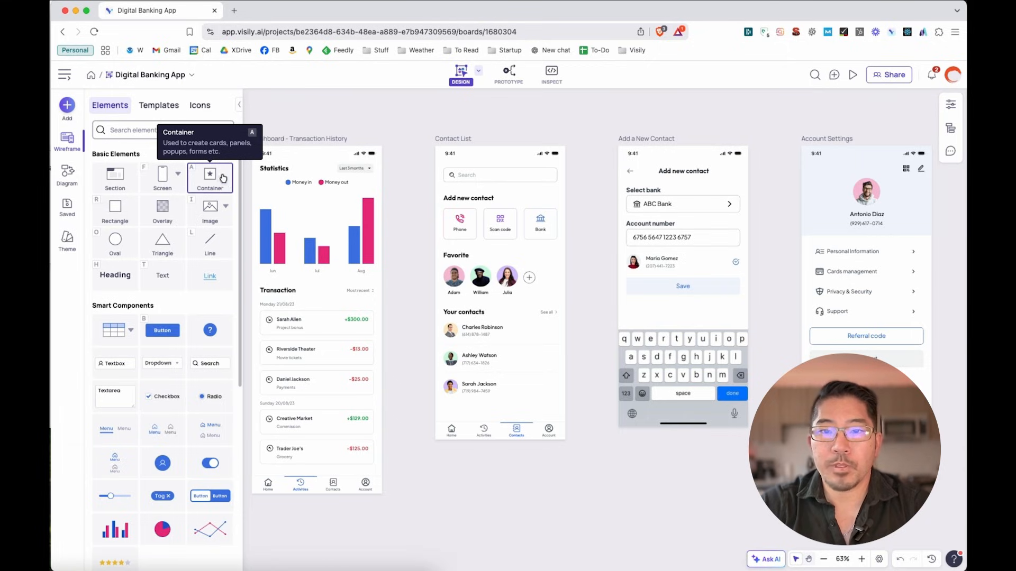
# Search the Templates library for 'table' to list Table with Images and Simple Table
pyautogui.click(158, 105)
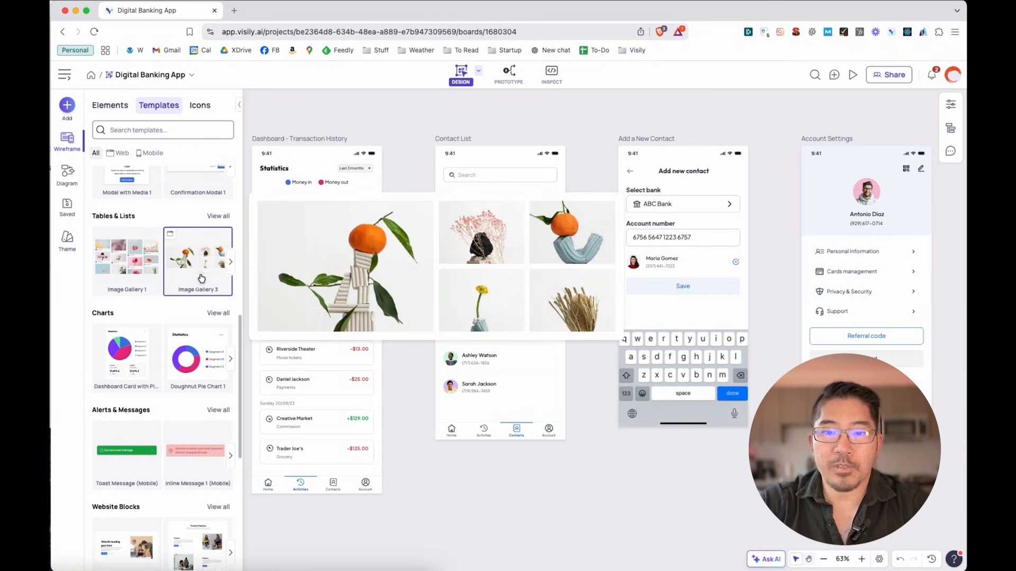
pyautogui.scroll(-3)
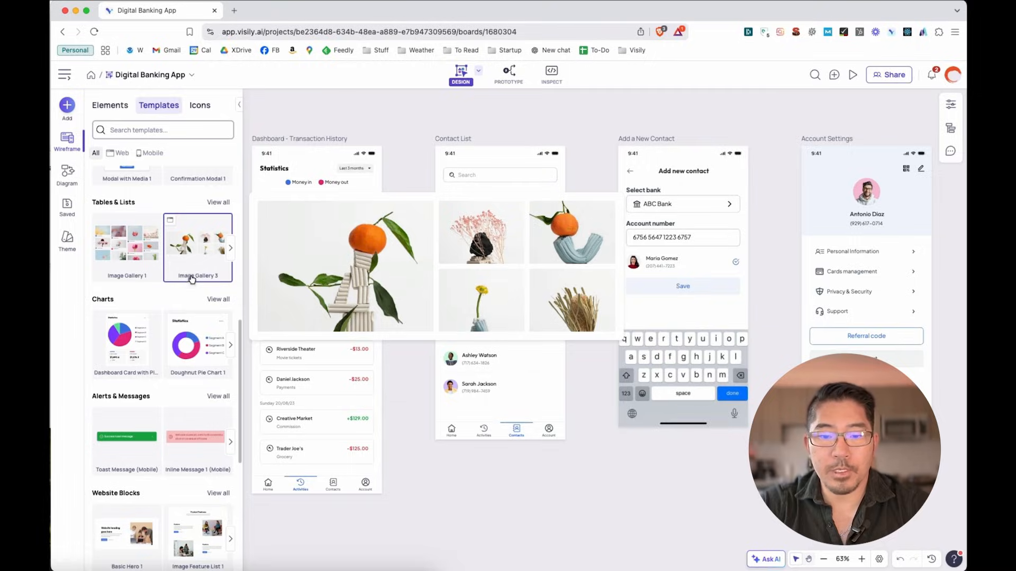
pyautogui.click(126, 276)
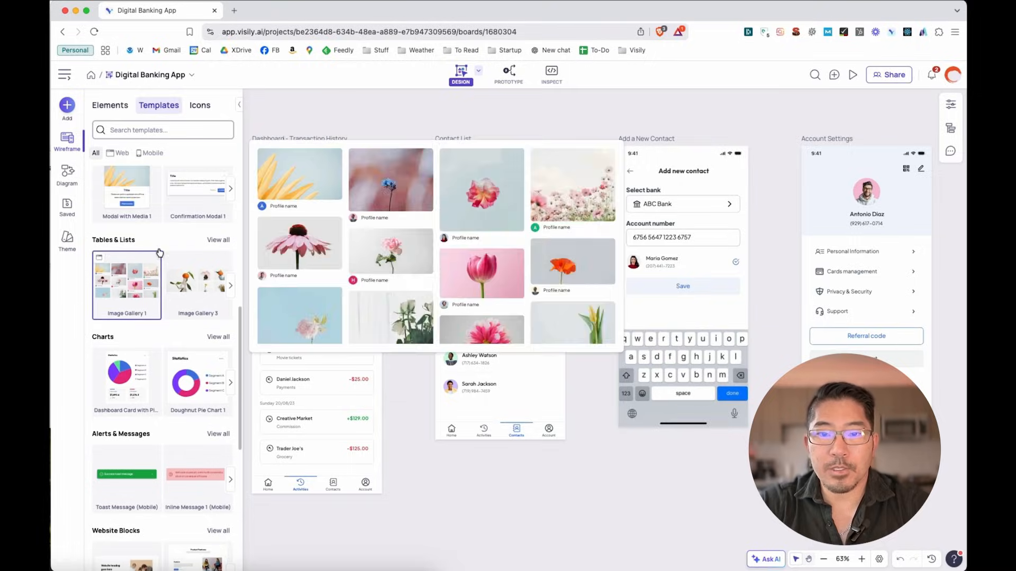
pyautogui.write('table')
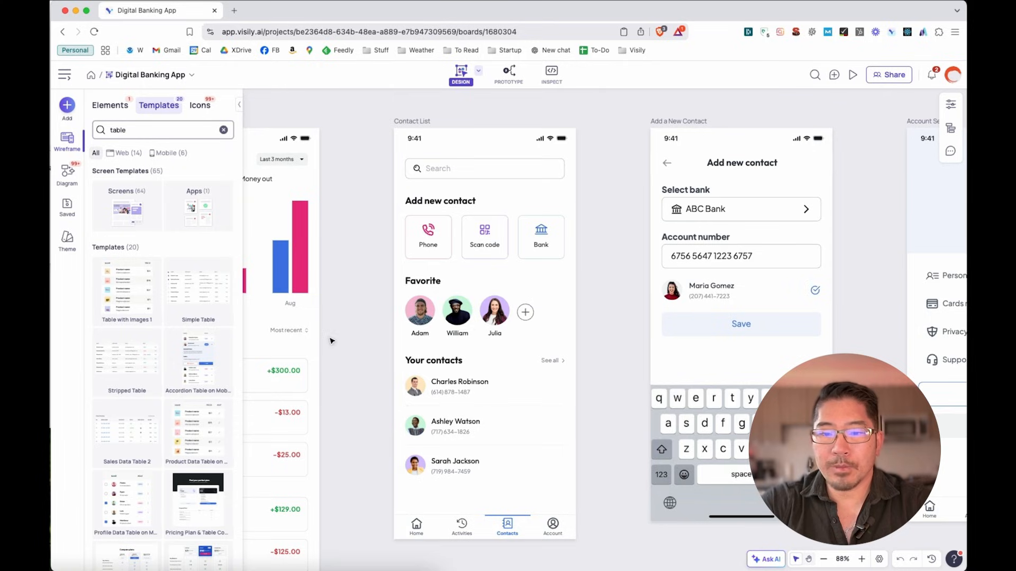
pyautogui.moveTo(372, 338)
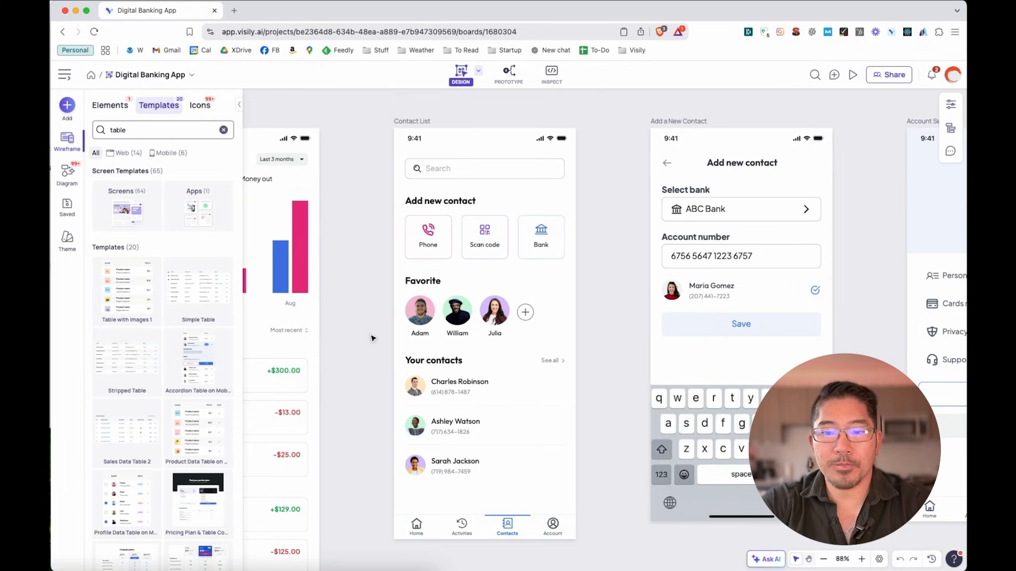
pyautogui.click(198, 356)
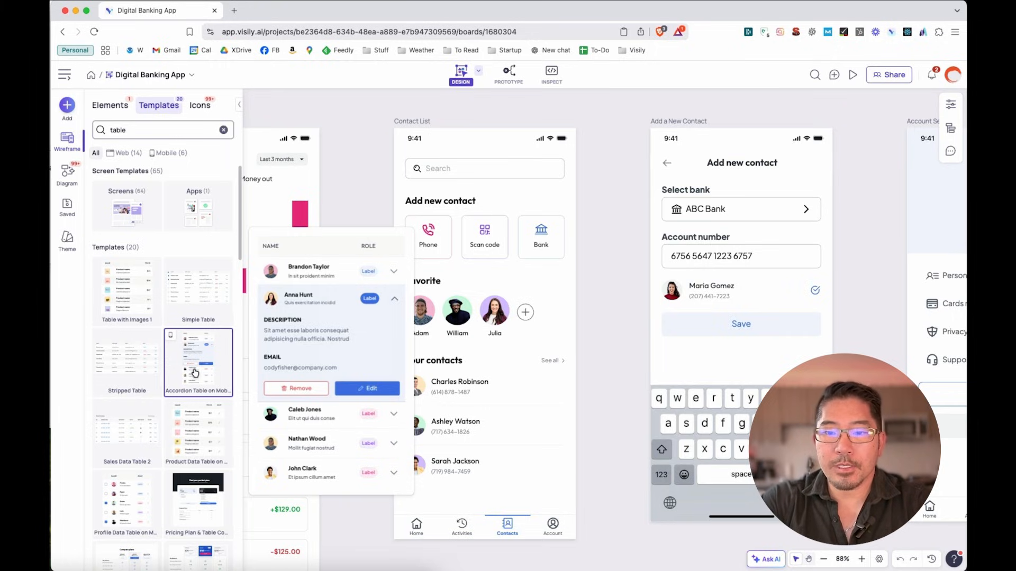
pyautogui.moveTo(215, 380)
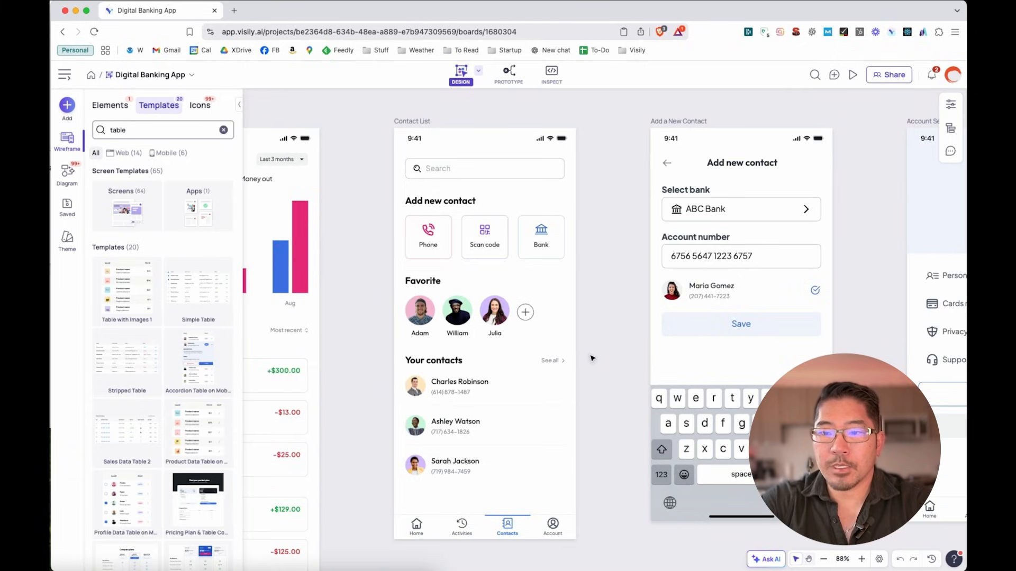
# Remove the existing contact rows and place the Accordion Table on Mobile under Your contacts
pyautogui.scroll(-3)
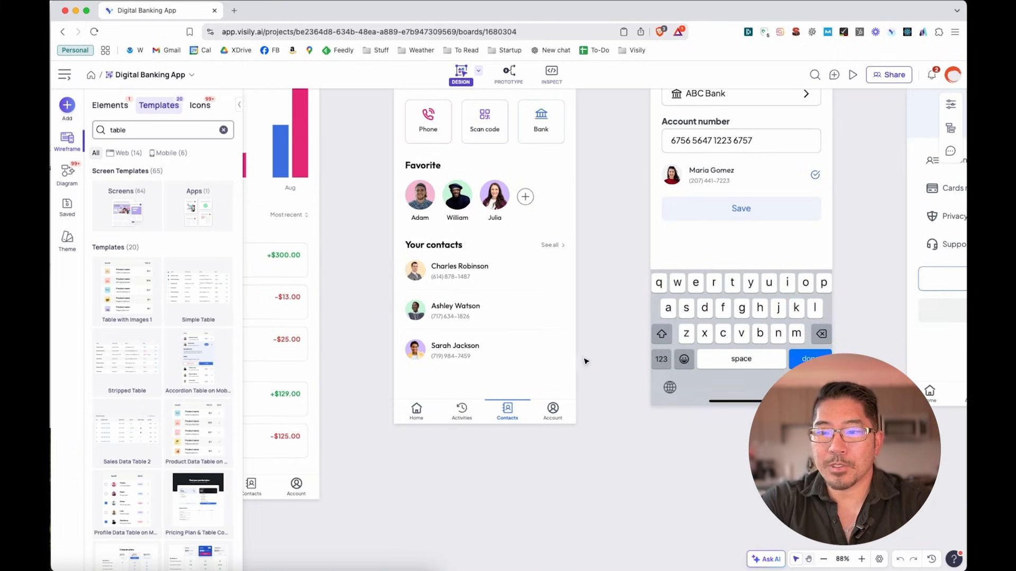
pyautogui.click(483, 311)
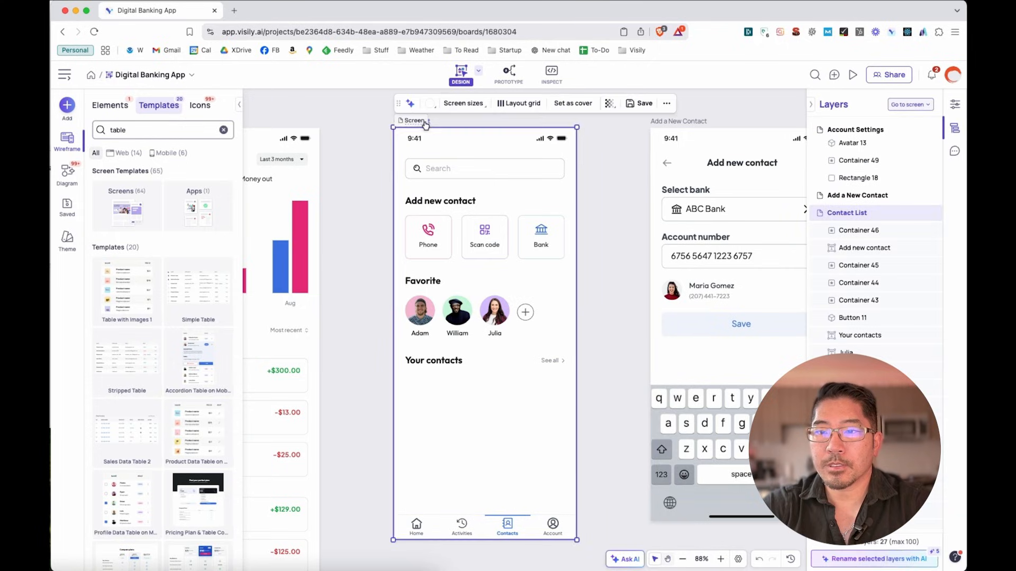
pyautogui.scroll(-3)
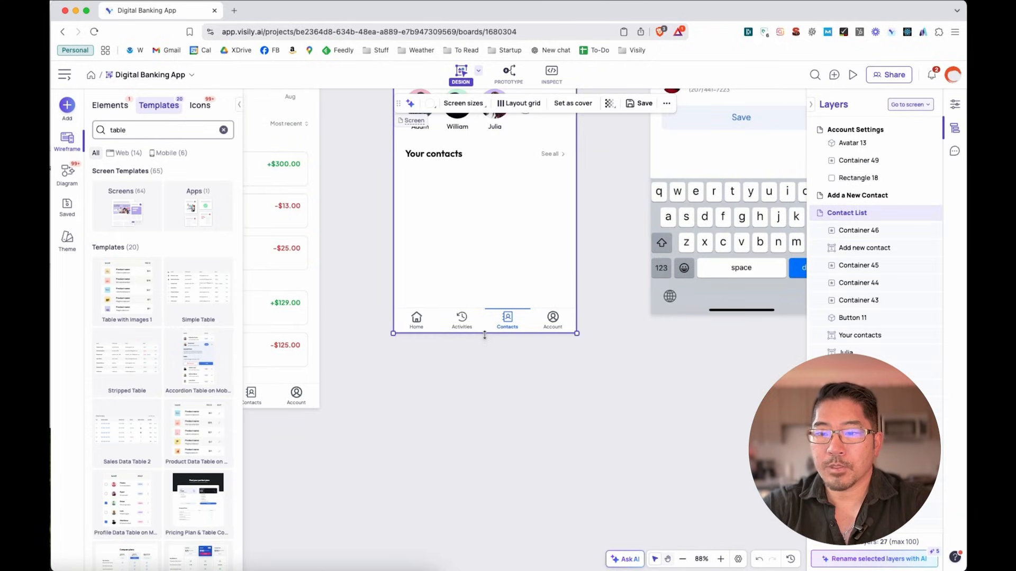
pyautogui.scroll(3)
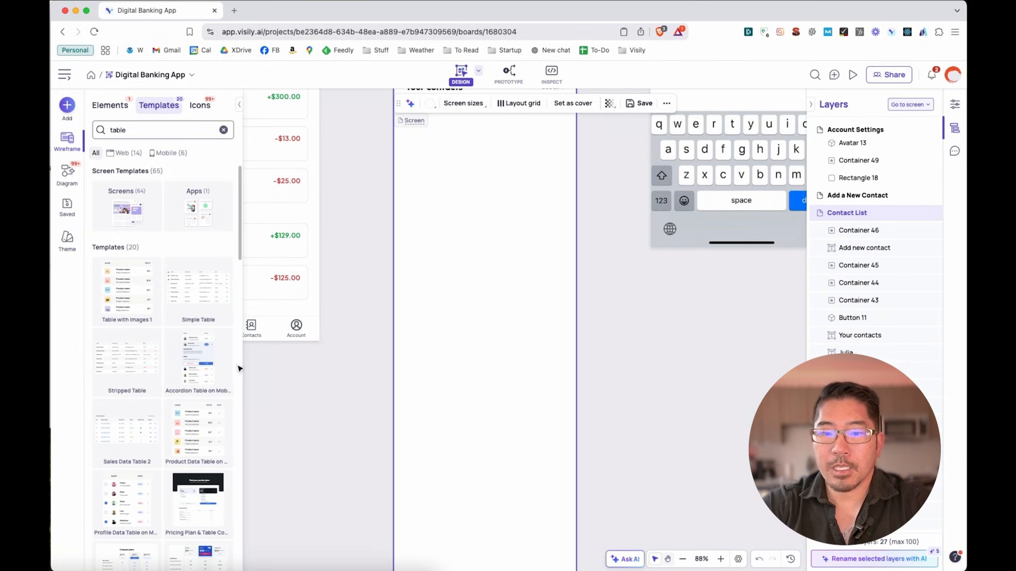
pyautogui.click(562, 208)
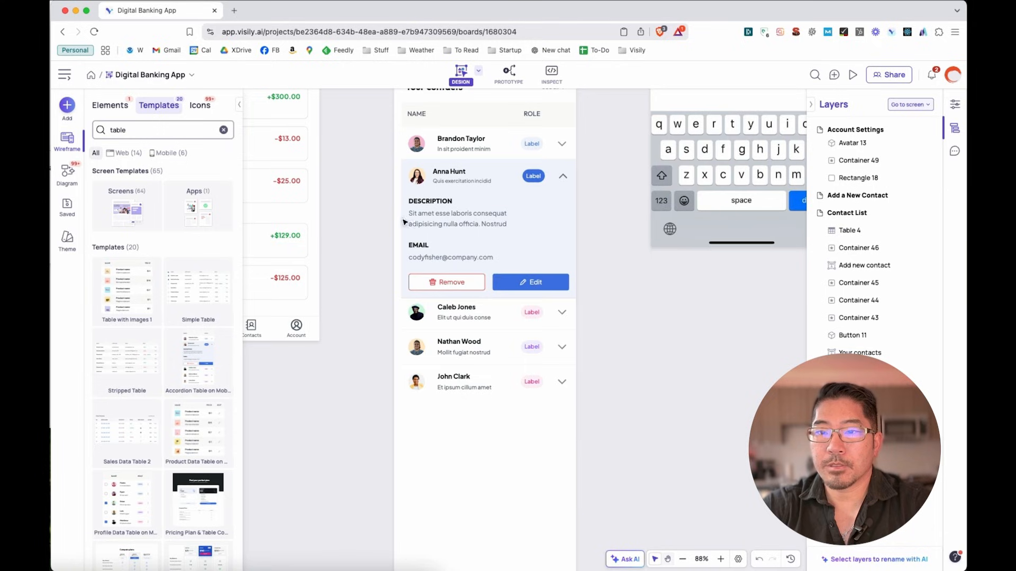
# Extend the table with rows for Ava Jones, Elizabeth Jones, Elizabeth Taylor and Mark Brown
pyautogui.click(850, 230)
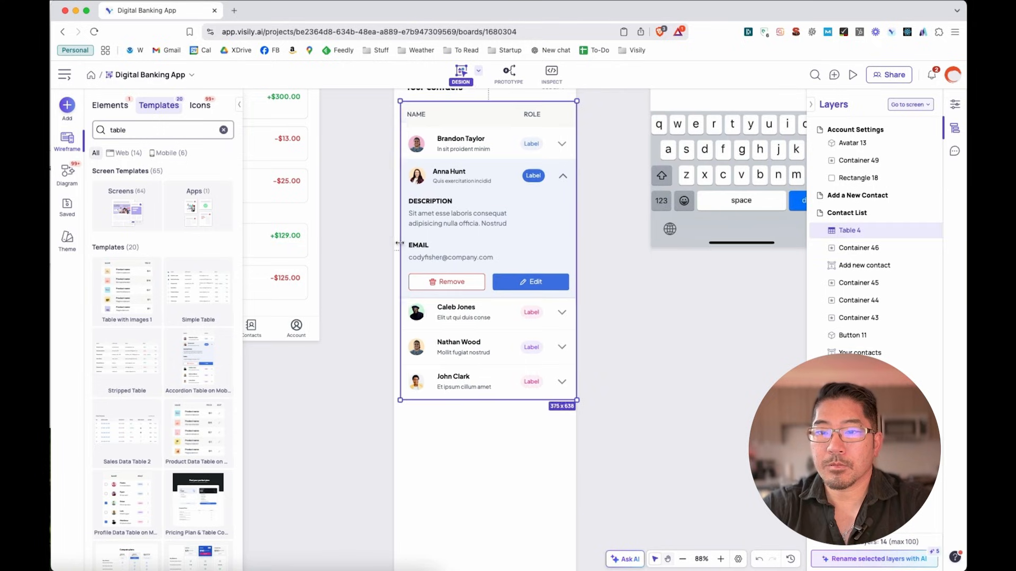
pyautogui.click(486, 244)
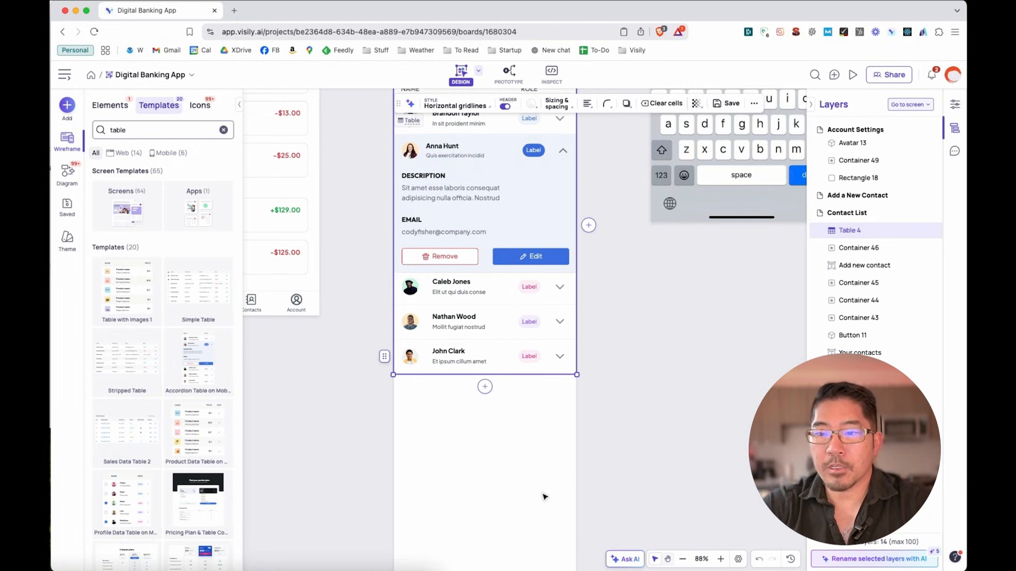
pyautogui.click(485, 387)
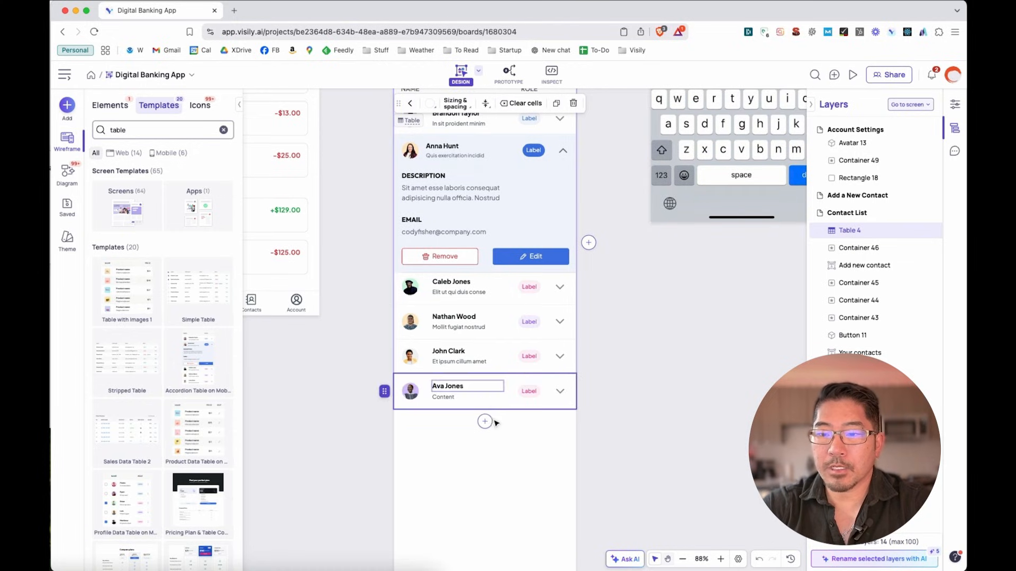
pyautogui.click(485, 423)
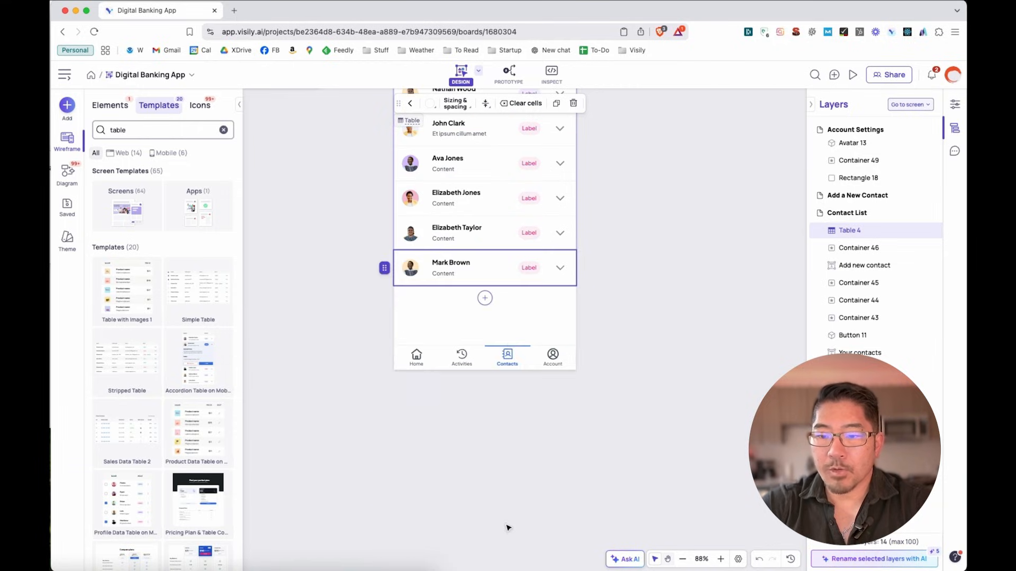
pyautogui.click(485, 299)
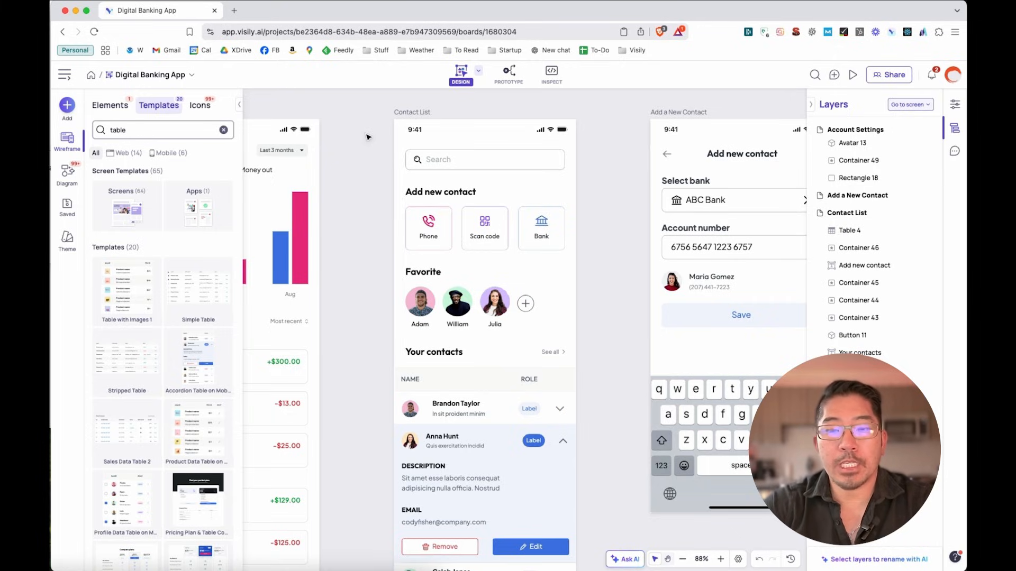
pyautogui.moveTo(391, 148)
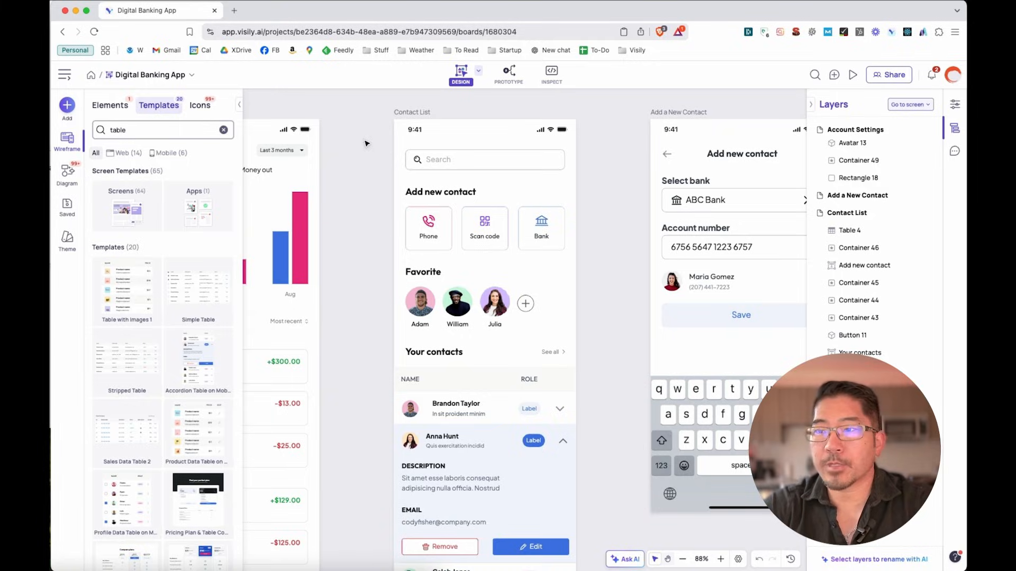
# Share the board and search 'ste' to invite the teammate as a live collaborator
pyautogui.click(889, 74)
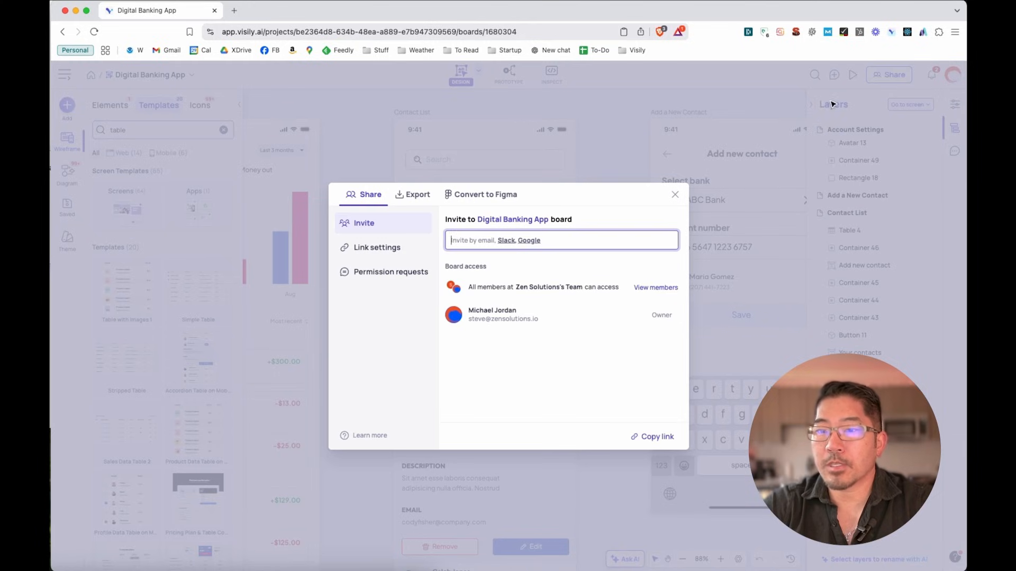
pyautogui.write('ste')
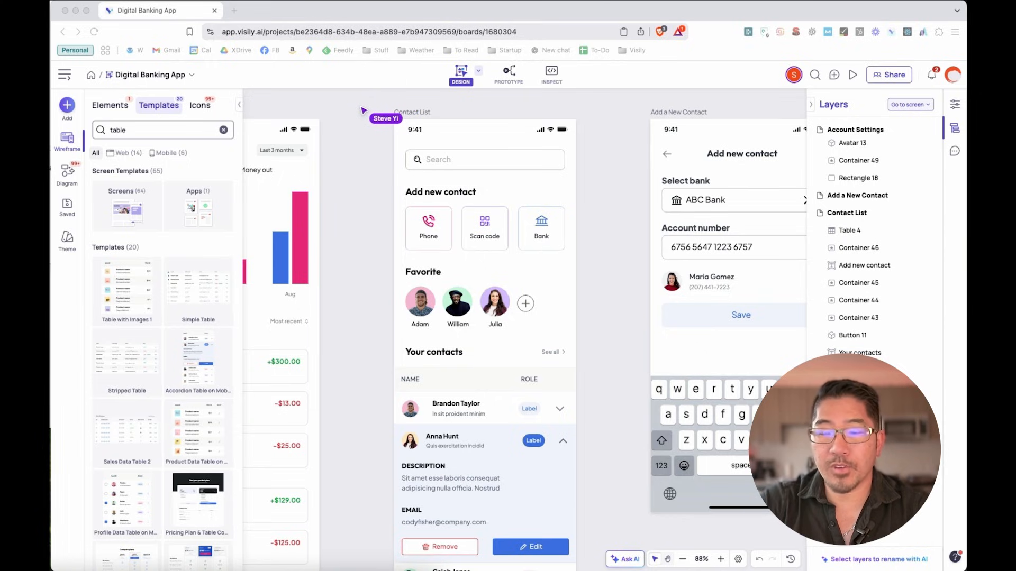
pyautogui.moveTo(601, 181)
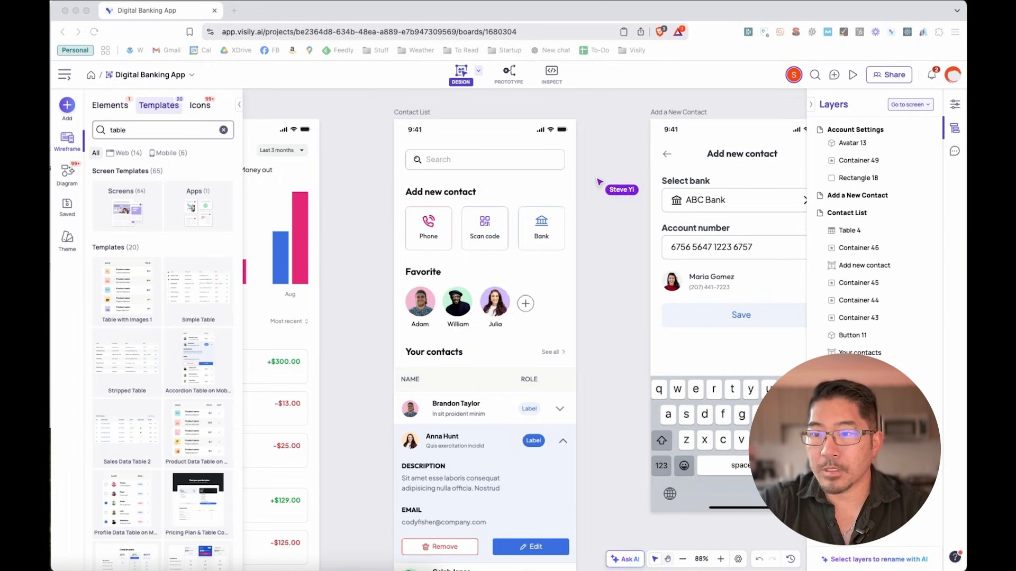
pyautogui.moveTo(509, 217)
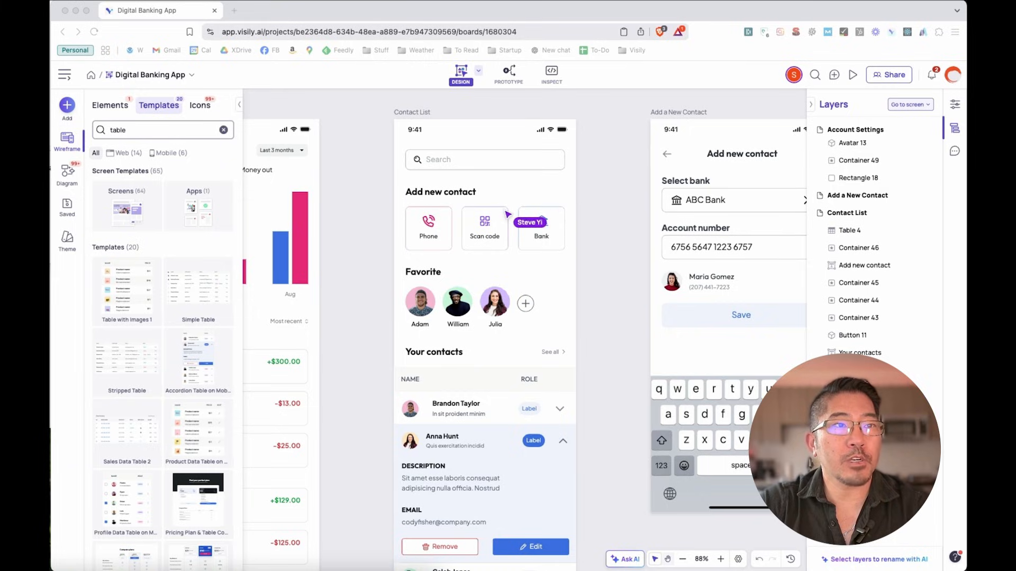
pyautogui.moveTo(540, 283)
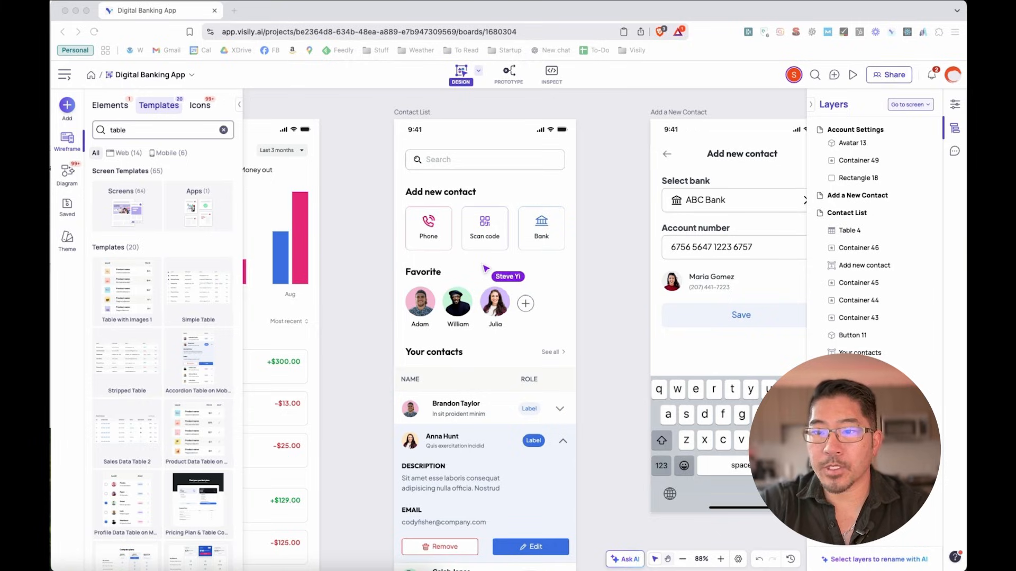
pyautogui.moveTo(547, 206)
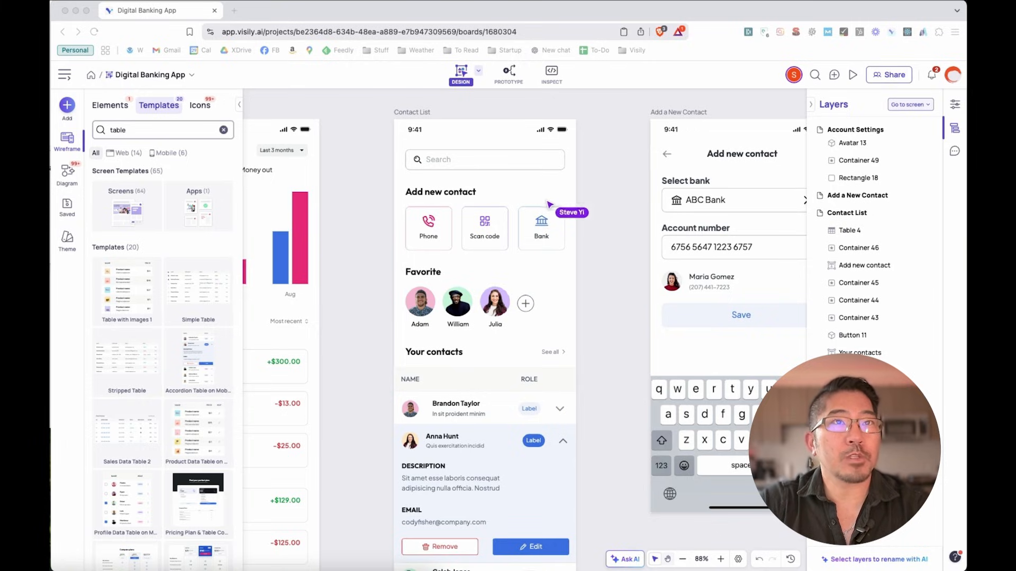
pyautogui.moveTo(492, 226)
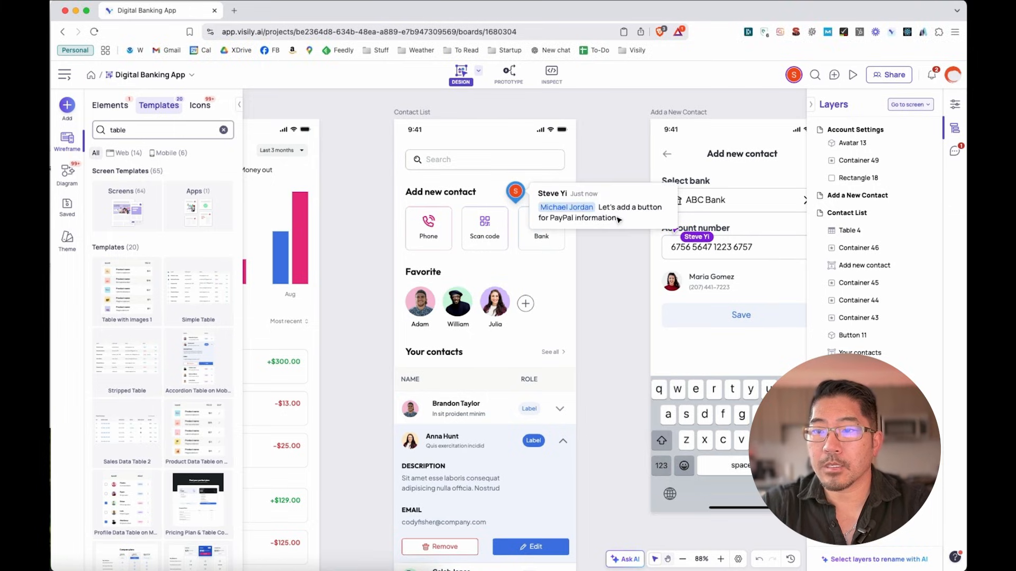
pyautogui.moveTo(629, 220)
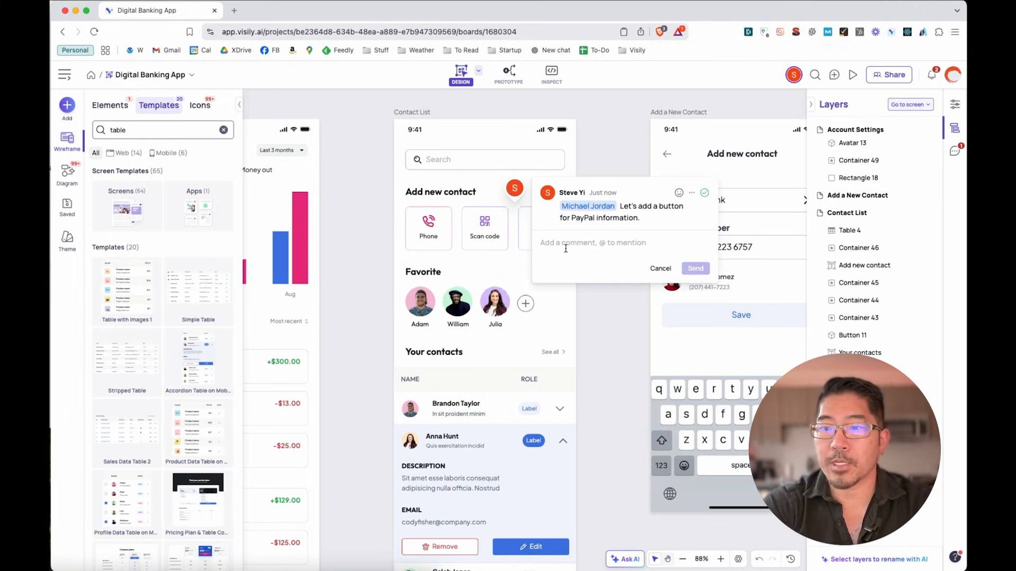
# Reply to the PayPal button comment with 'Great idea! I'll do that this afterno' and send it
pyautogui.write('Great idea!')
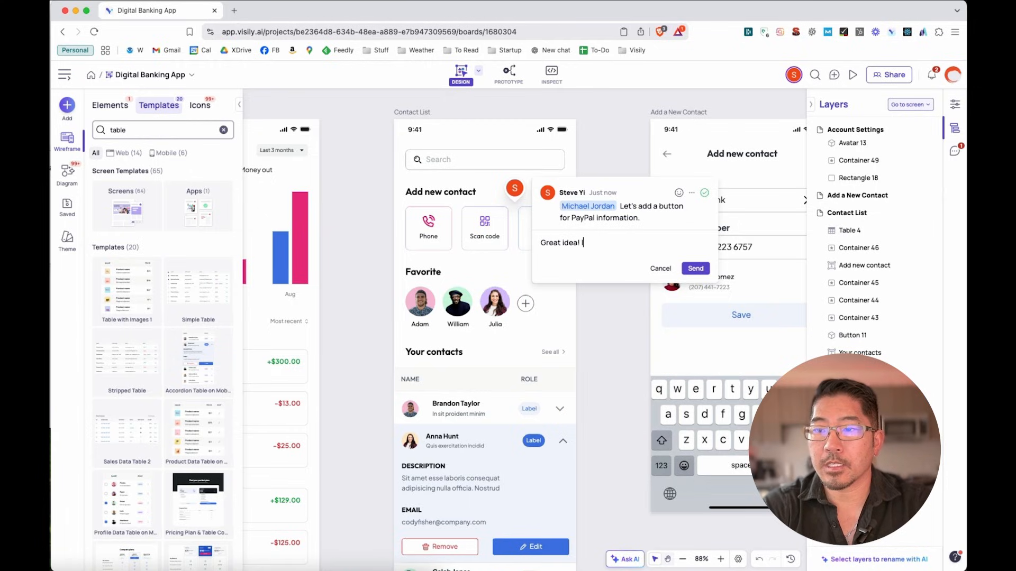
pyautogui.write("I'll do that this afterno")
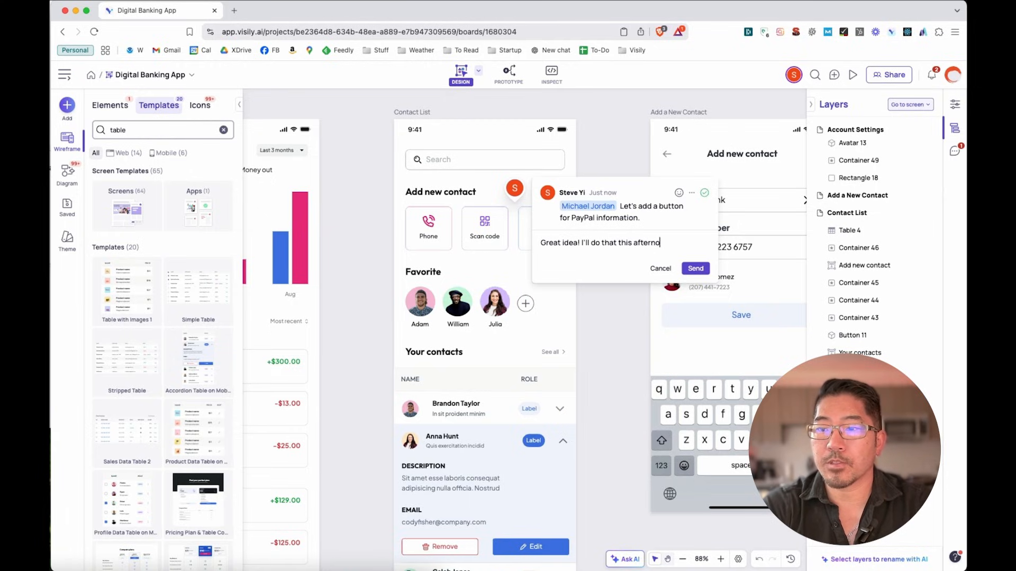
pyautogui.click(694, 267)
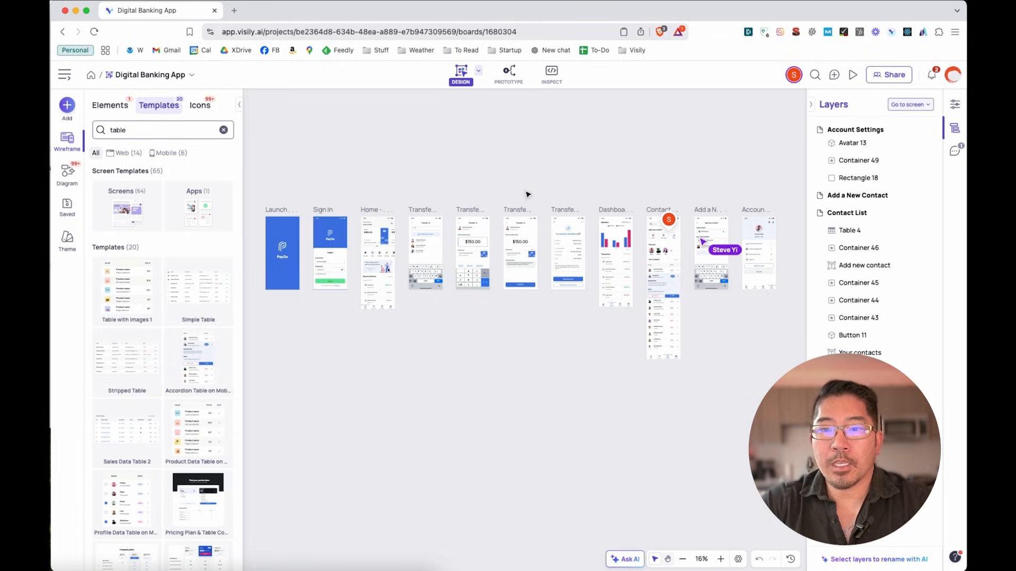
pyautogui.moveTo(466, 174)
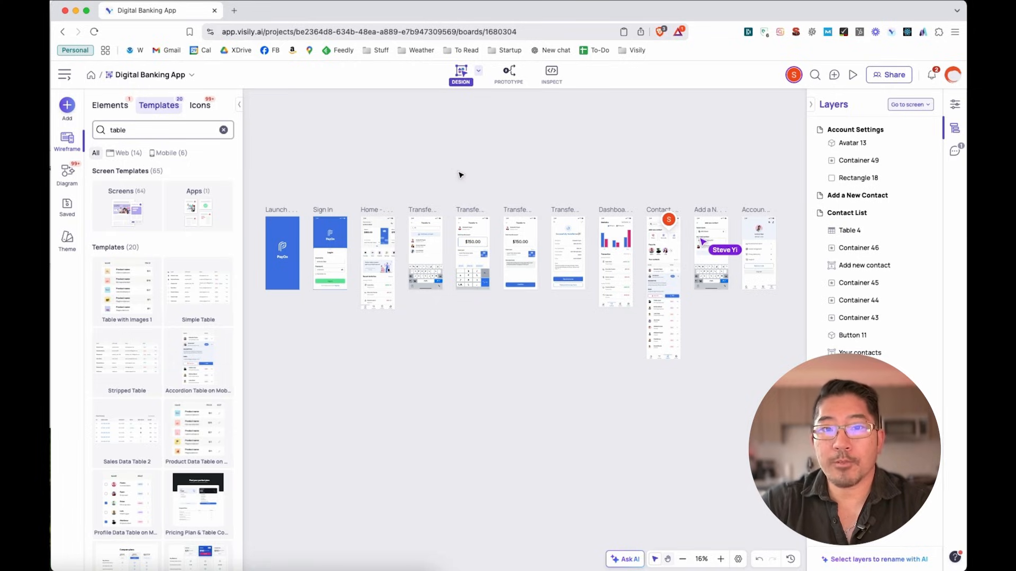
# Enter Prototype mode showing Sign In, Home - Dashboard and Transfer Money screens
pyautogui.click(508, 73)
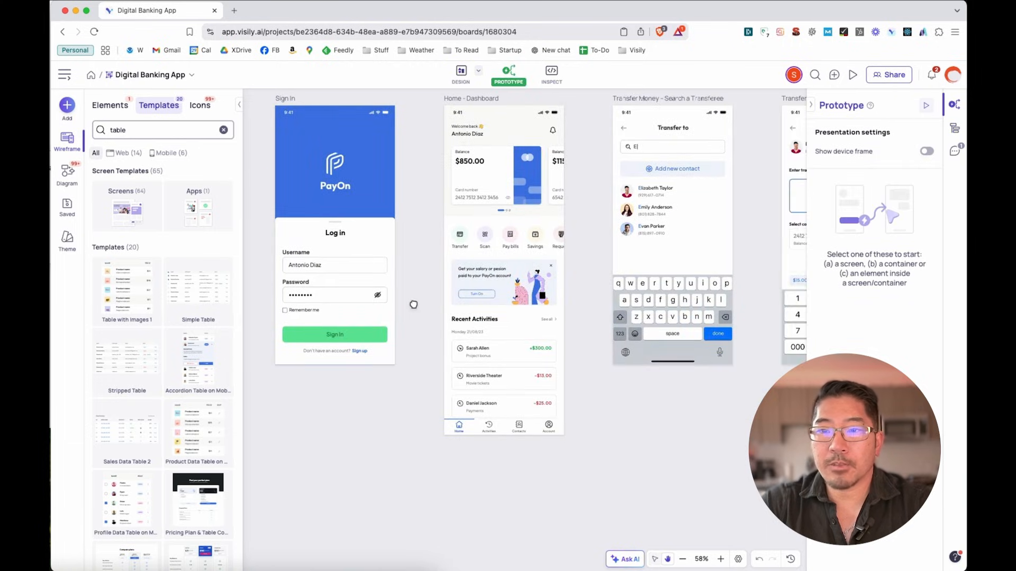
# Add click interactions from Sign In onward so the banking screens form Flow 1 ending at Payment Success
pyautogui.click(336, 334)
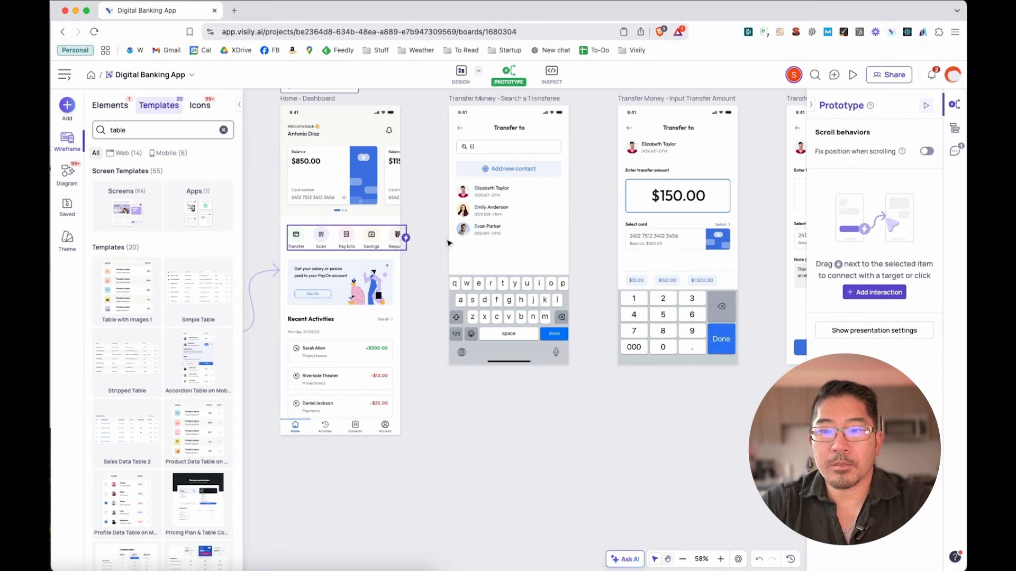
pyautogui.moveTo(407, 238)
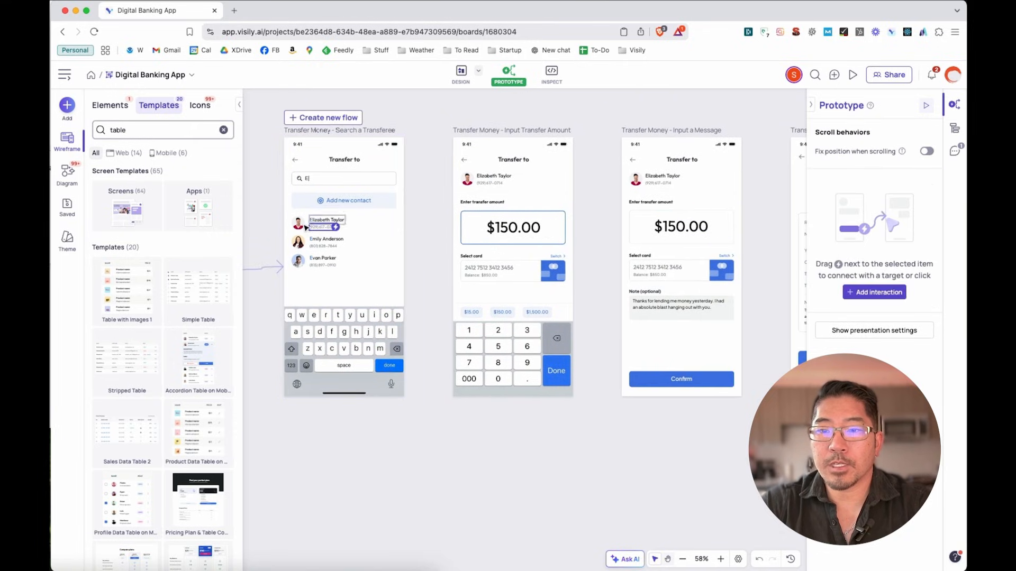
pyautogui.moveTo(327, 228)
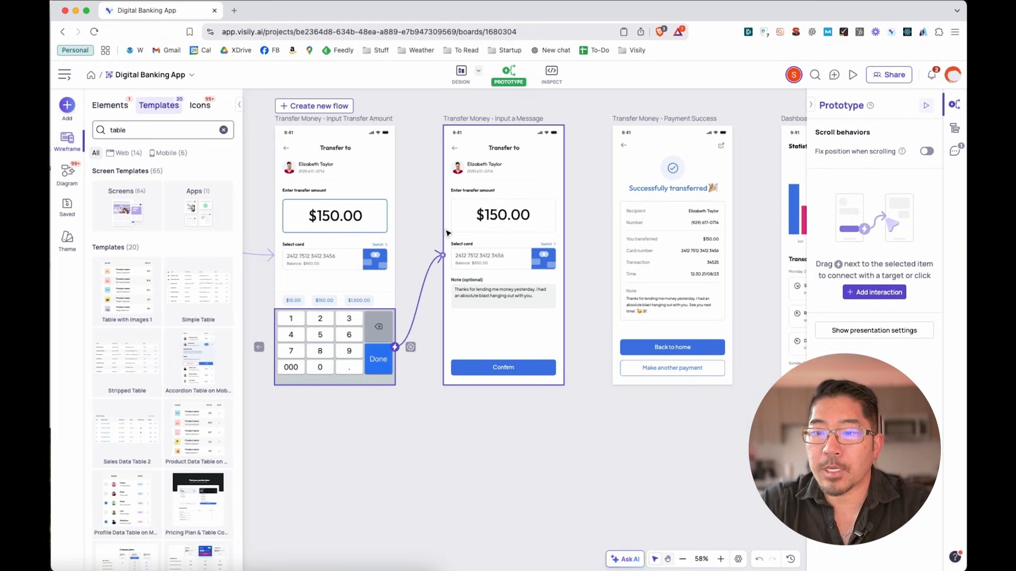
pyautogui.moveTo(555, 367)
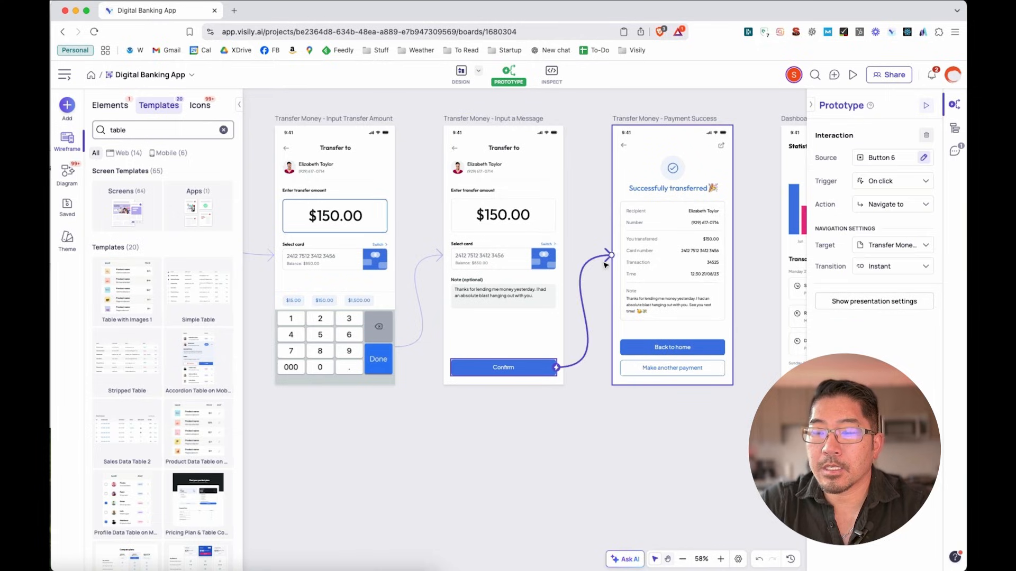
pyautogui.moveTo(562, 391)
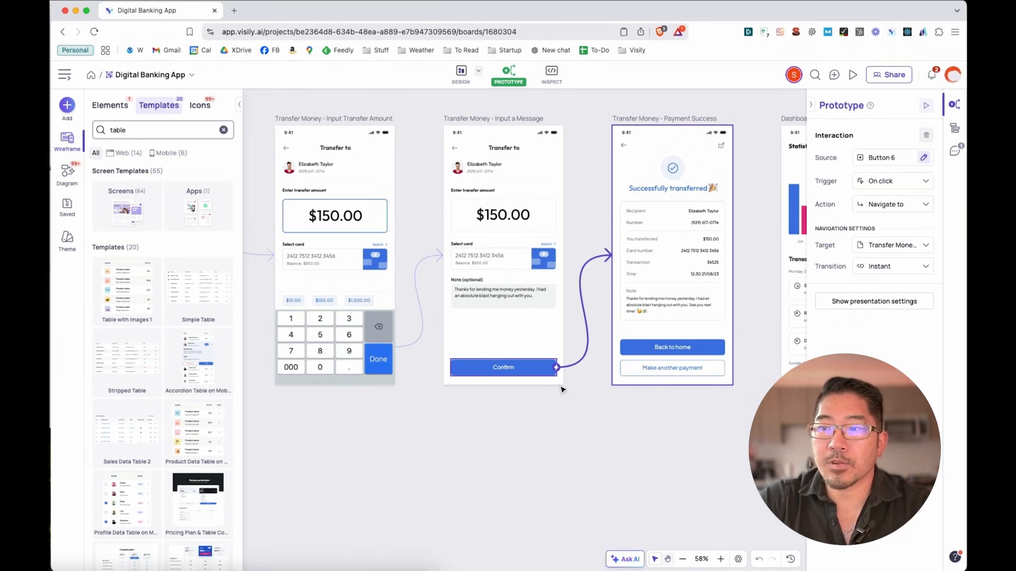
pyautogui.moveTo(487, 442)
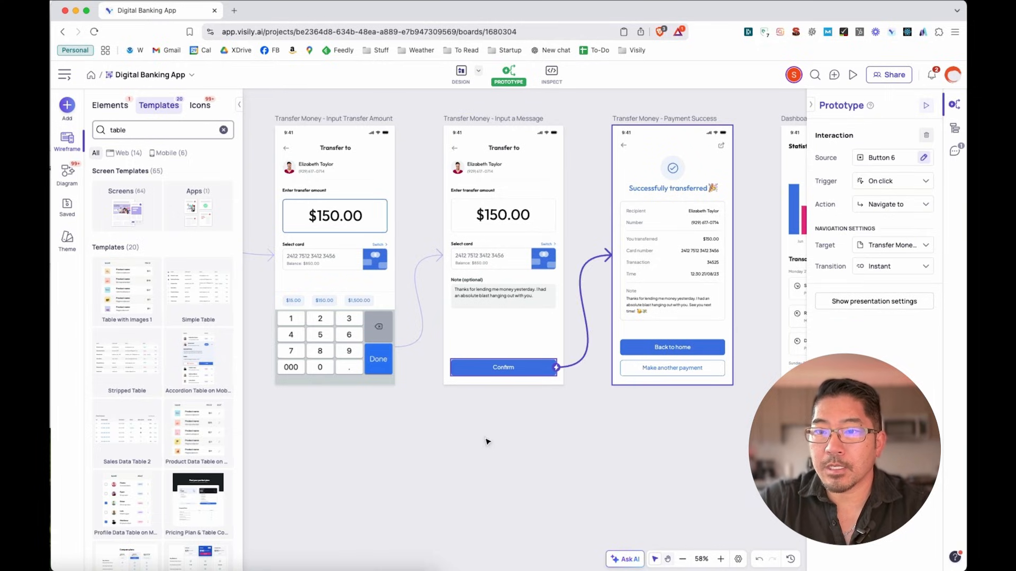
pyautogui.click(672, 347)
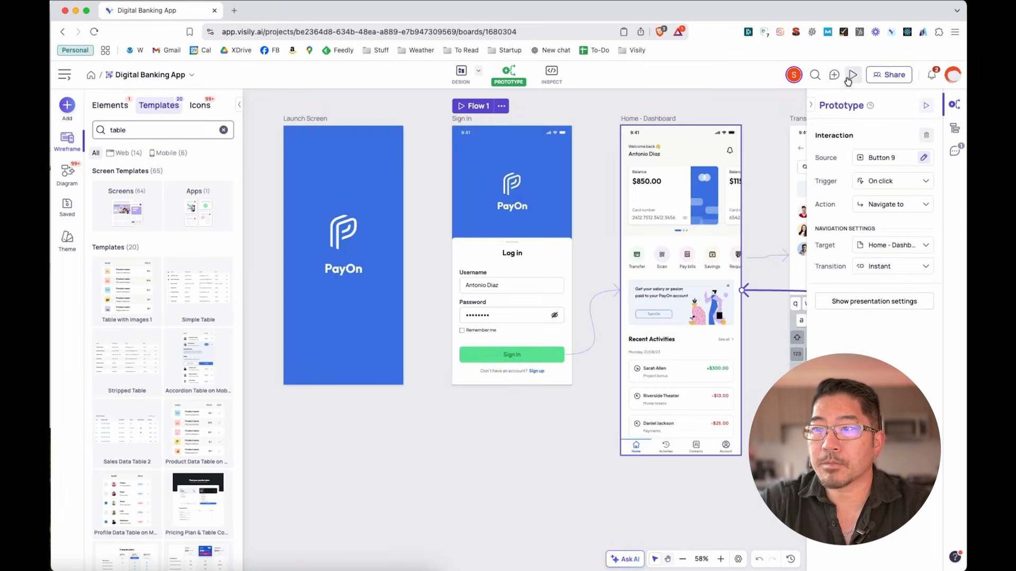
# Play Flow 1 in the presenter with the device frame on and sign in to the dashboard
pyautogui.click(850, 74)
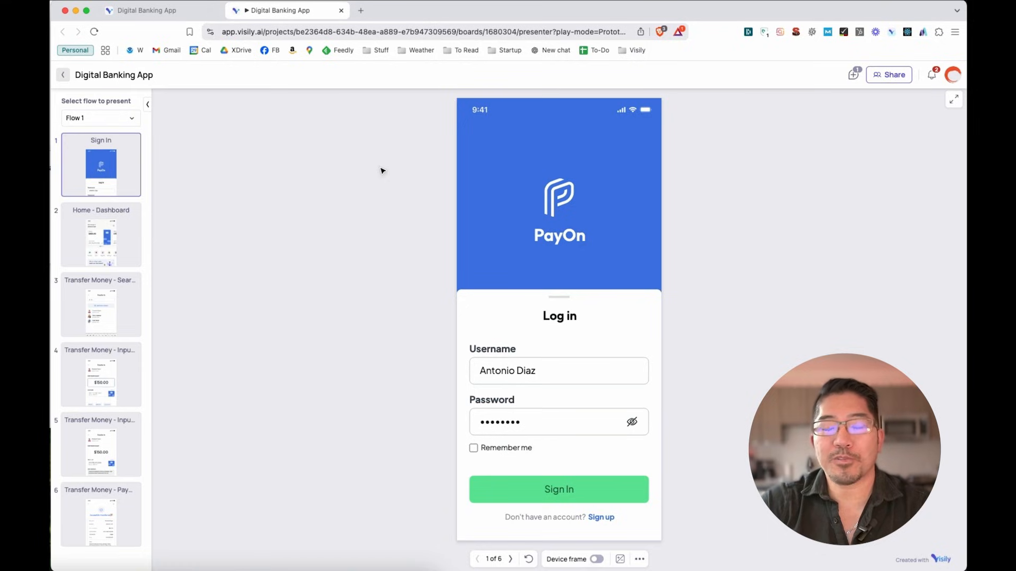
pyautogui.moveTo(594, 532)
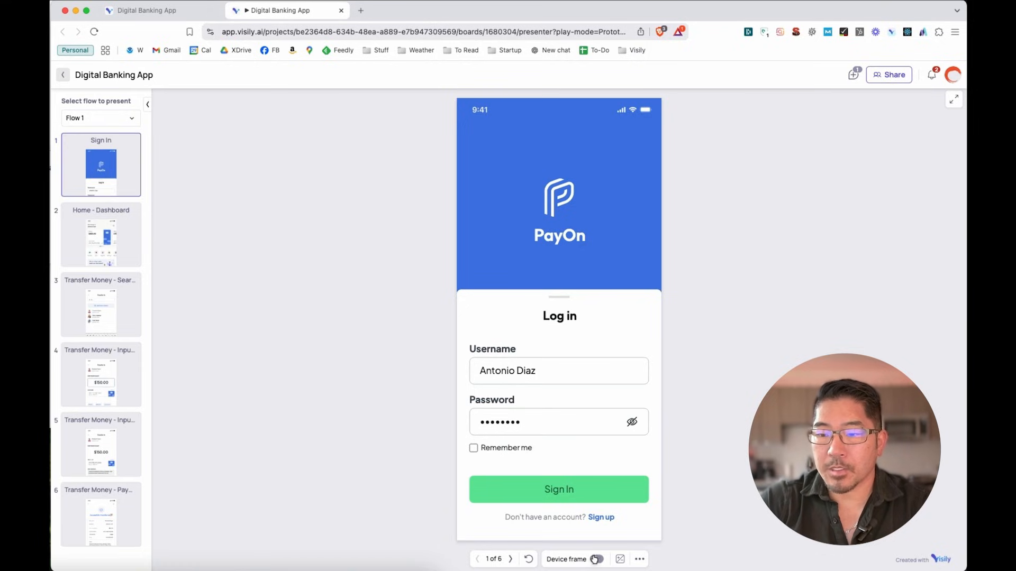
pyautogui.click(594, 559)
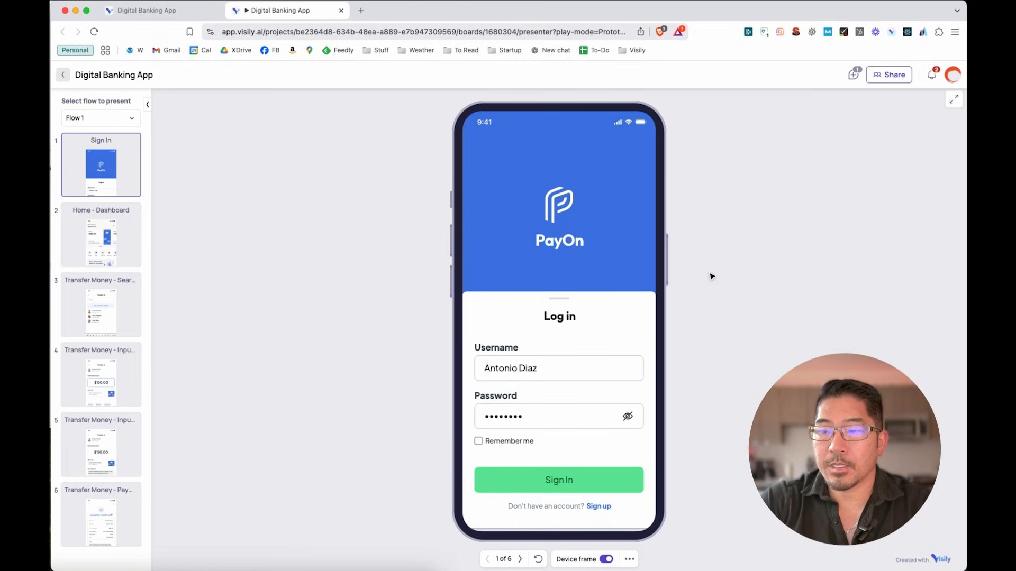
pyautogui.moveTo(671, 207)
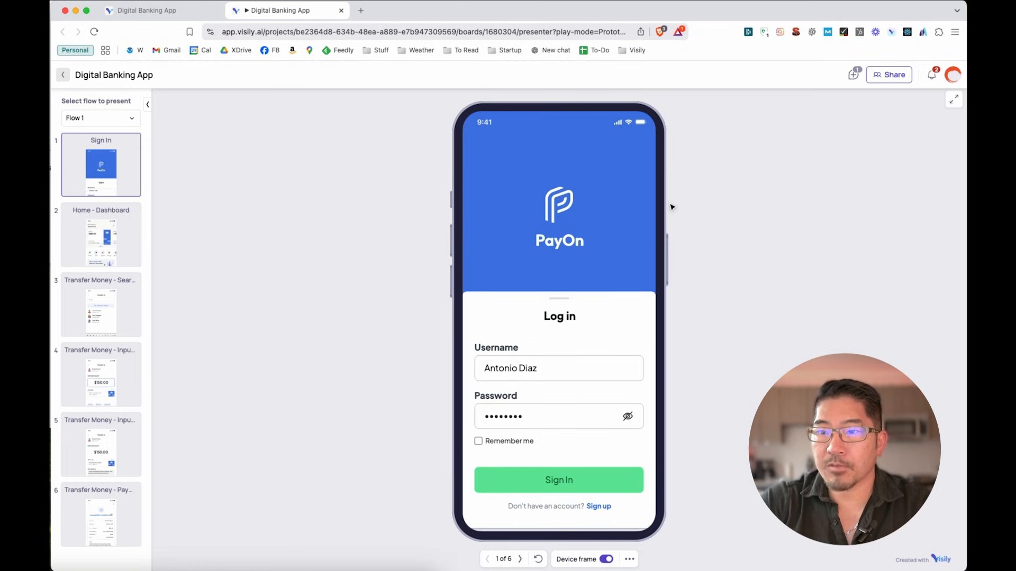
pyautogui.click(558, 480)
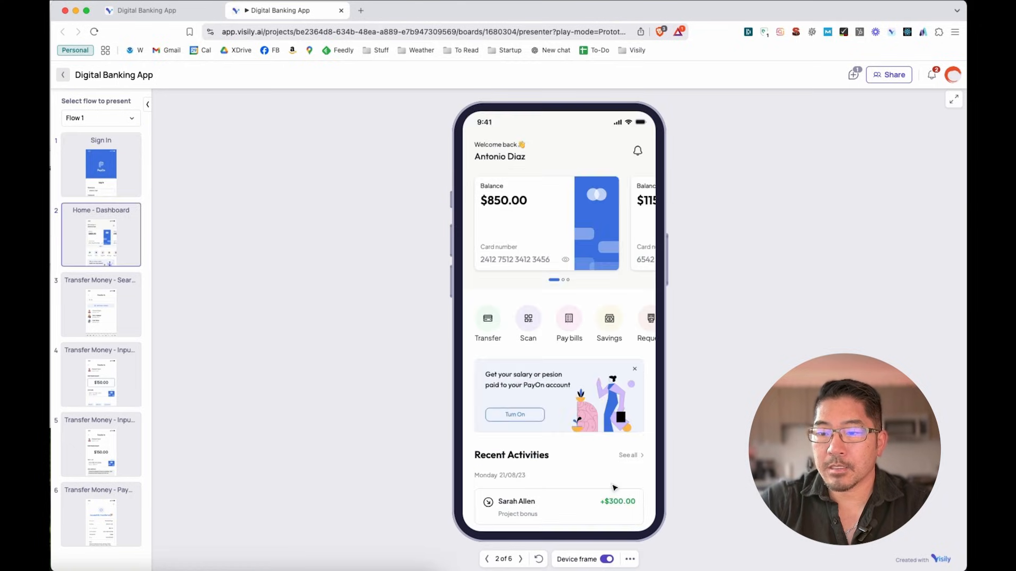
pyautogui.scroll(-3)
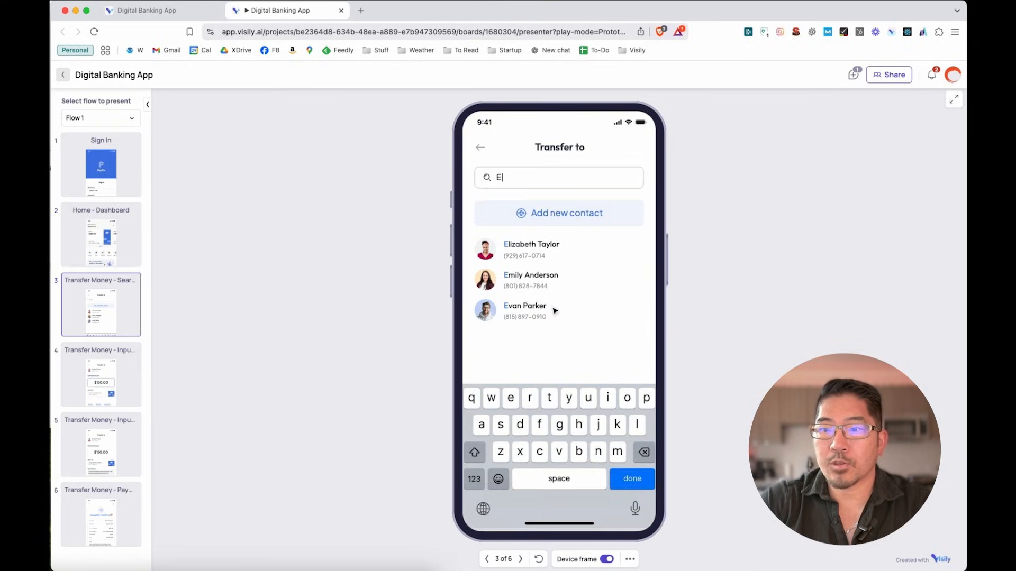
# Transfer $150.00 to Elizabeth Taylor, confirm to reach the success screen, then return home
pyautogui.click(531, 250)
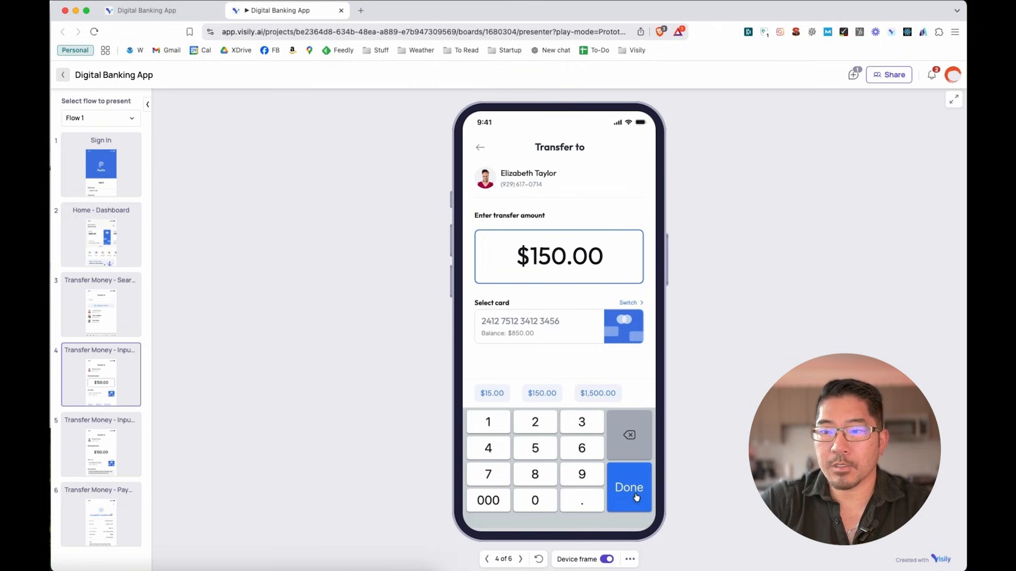
pyautogui.click(627, 487)
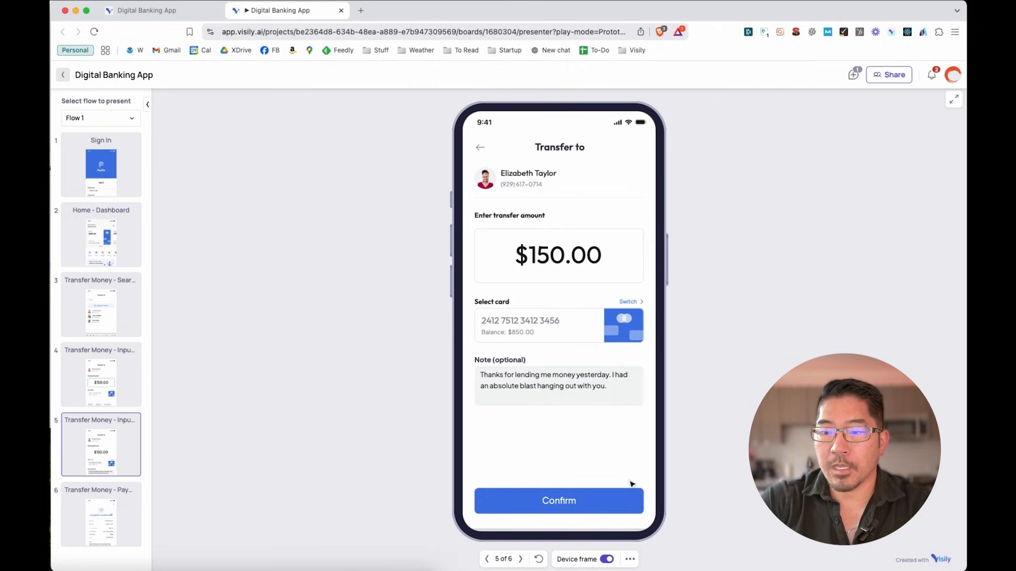
pyautogui.click(558, 500)
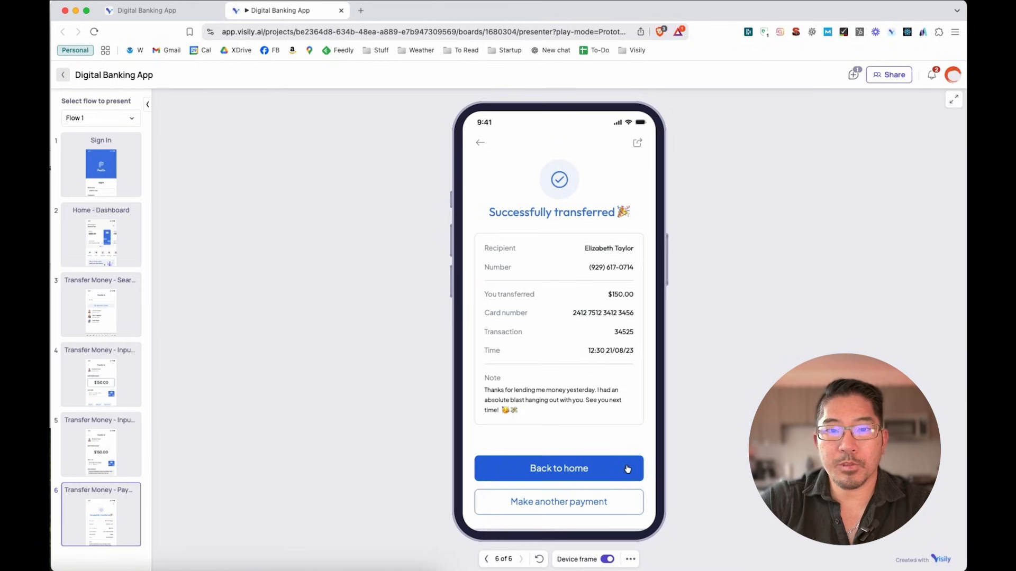
pyautogui.moveTo(591, 445)
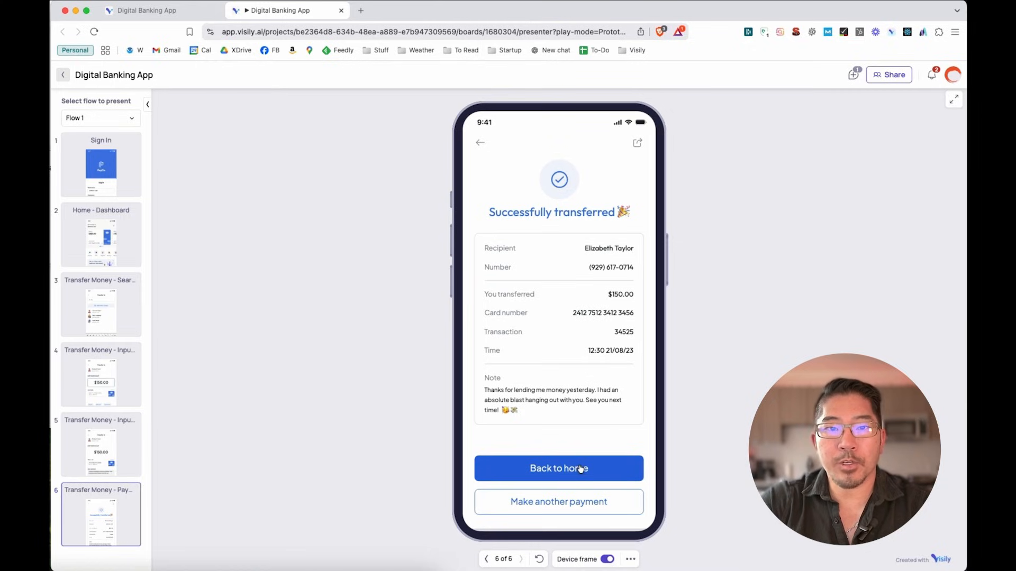
pyautogui.click(558, 468)
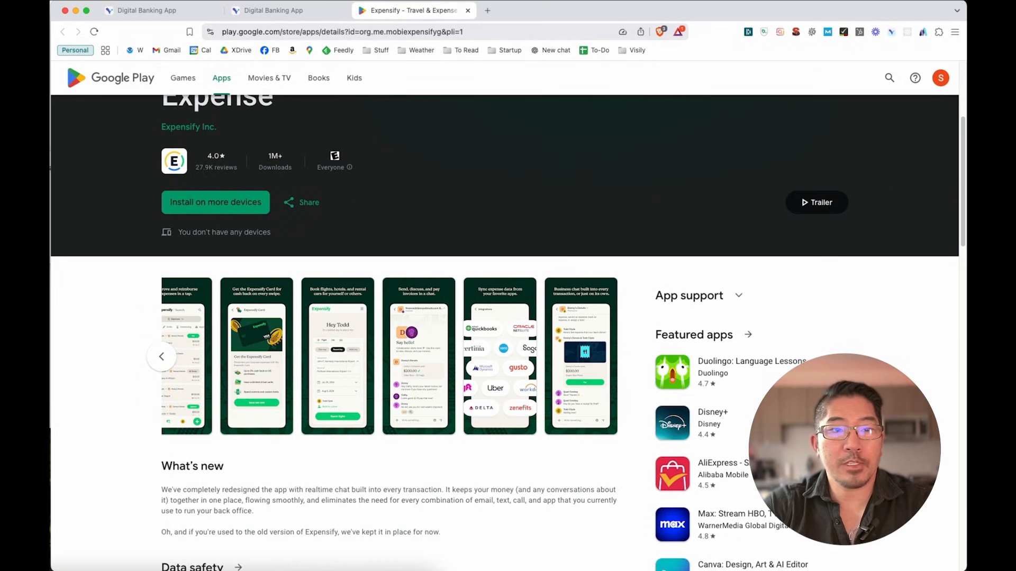
pyautogui.moveTo(455, 125)
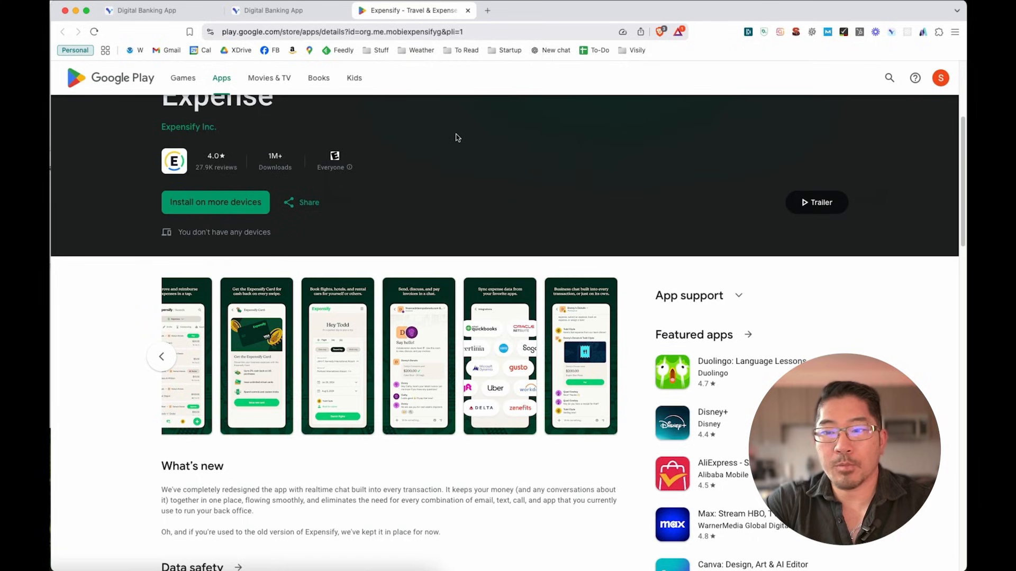
# Scroll the Expensify Google Play listing down to its screenshot carousel
pyautogui.scroll(-3)
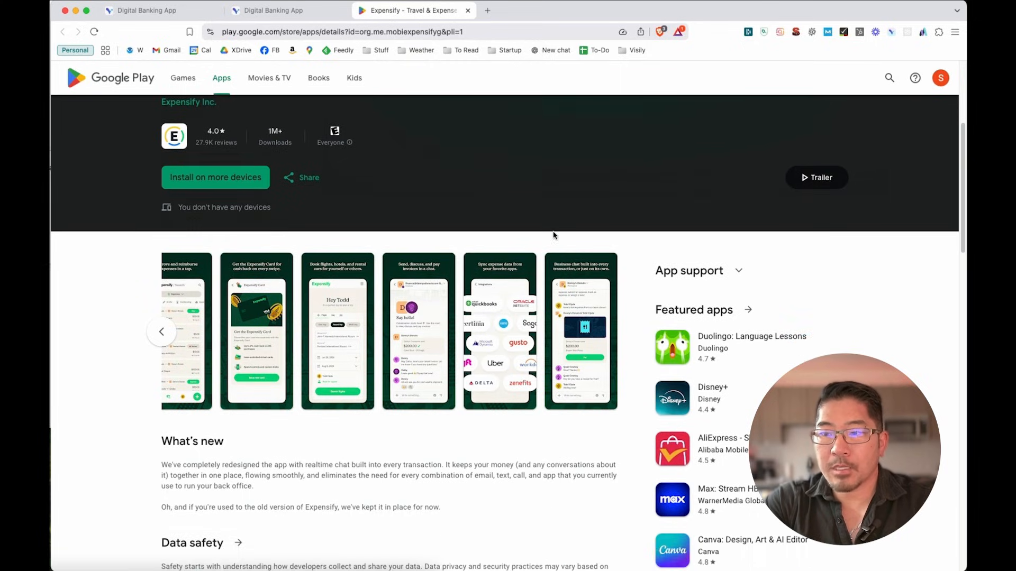
# Enlarge the Expensify business chat screenshot, capture it with the Visily extension, and return to the Digital Banking App board
pyautogui.click(581, 331)
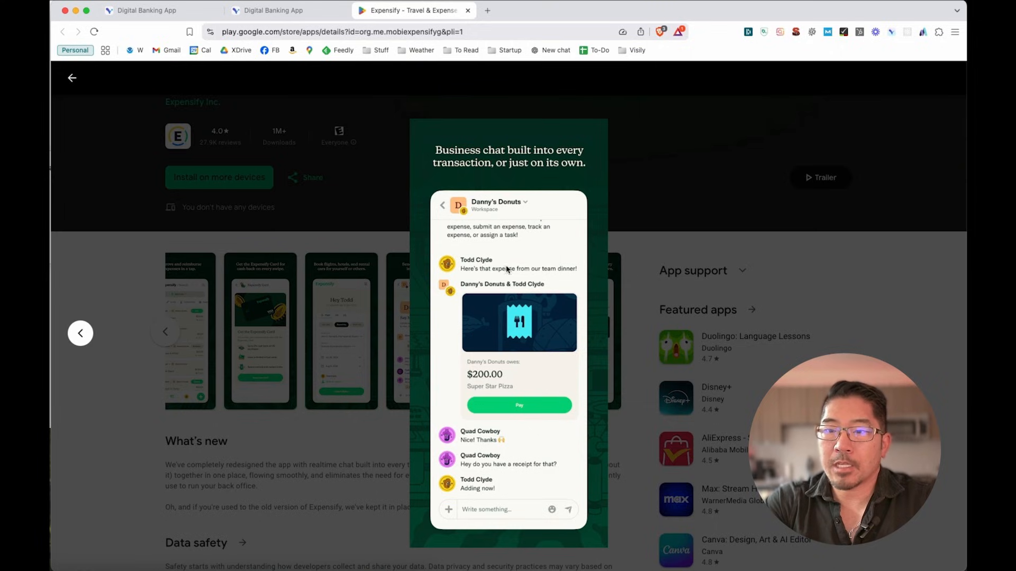
pyautogui.moveTo(507, 264)
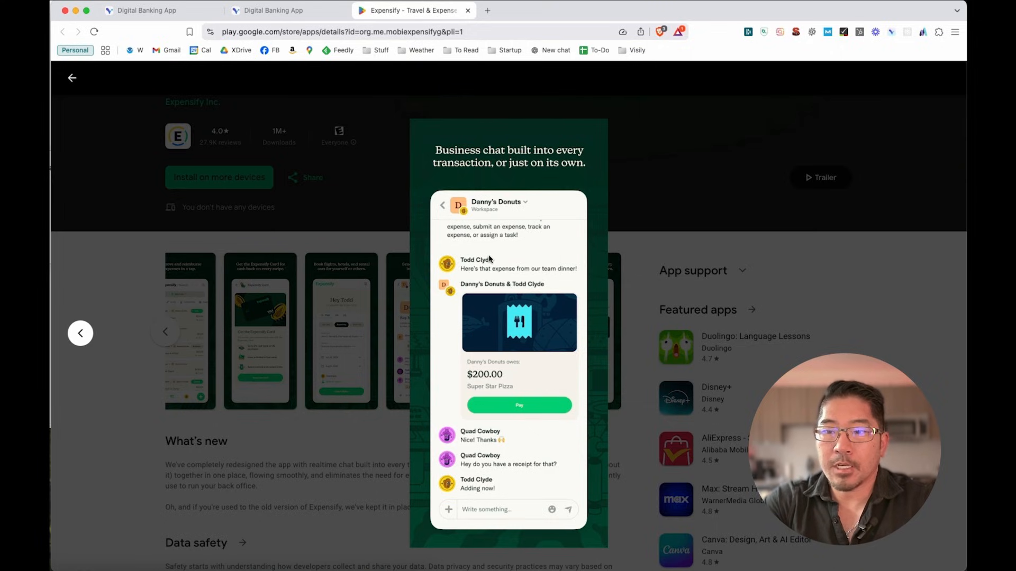
pyautogui.moveTo(624, 170)
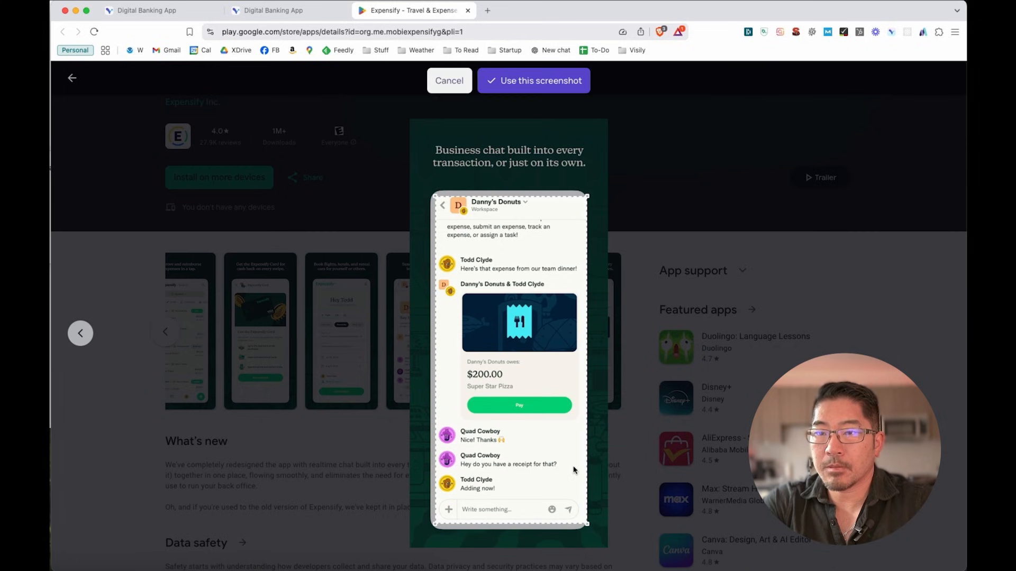
pyautogui.click(448, 80)
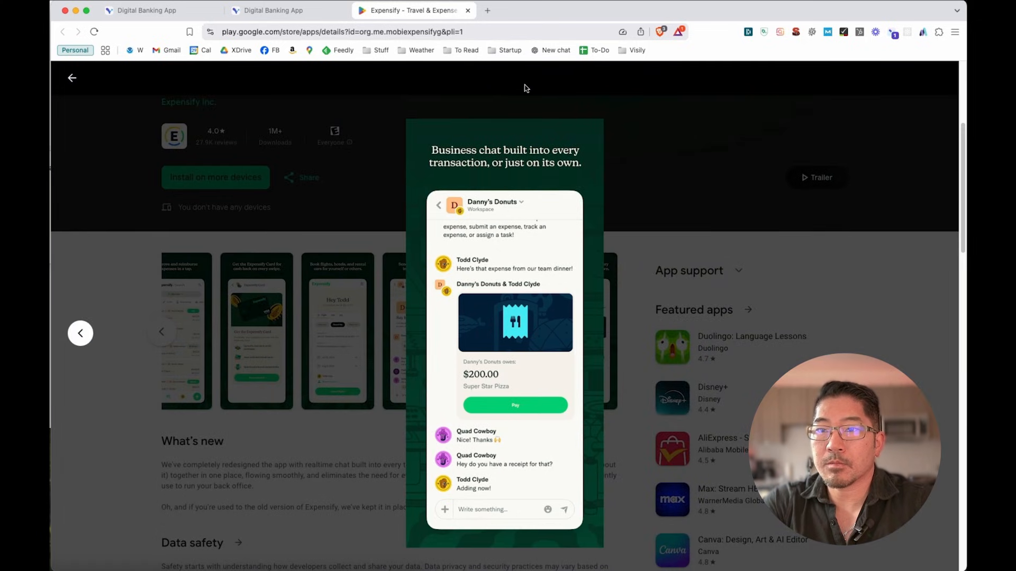
pyautogui.click(272, 11)
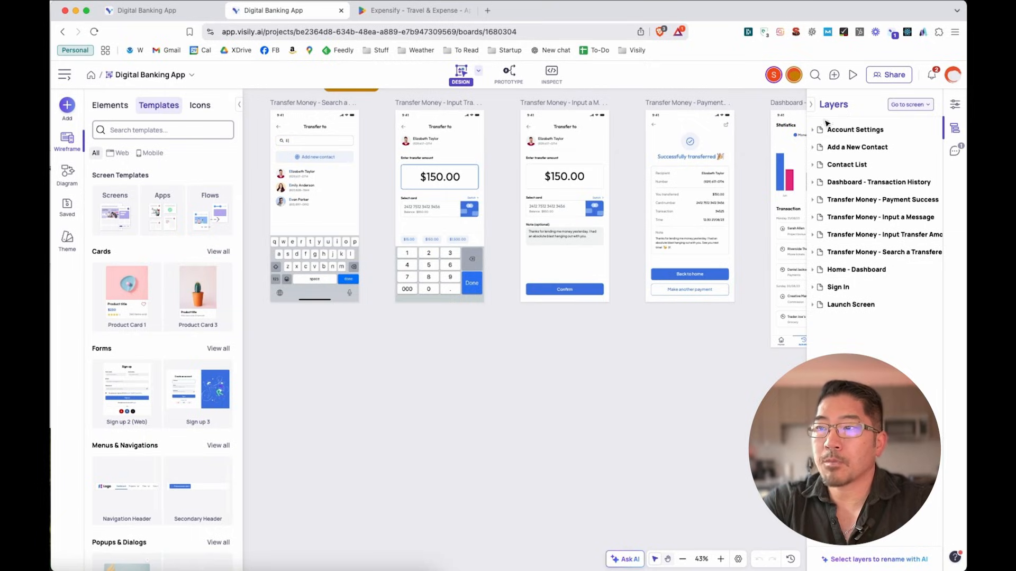
# Import the captured chat screenshot into the Digital Banking App board as an editable wireframe
pyautogui.click(892, 31)
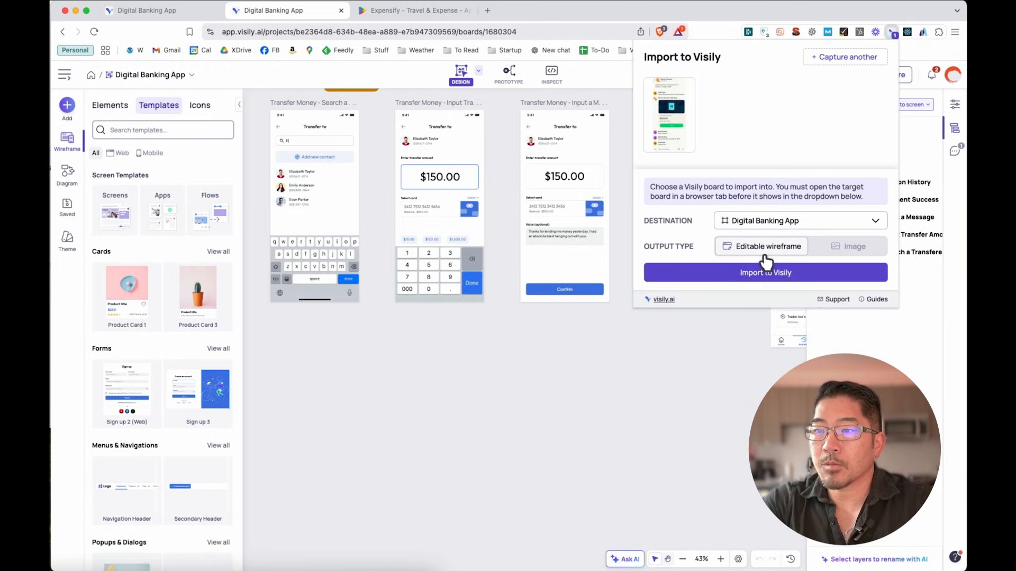
pyautogui.moveTo(761, 267)
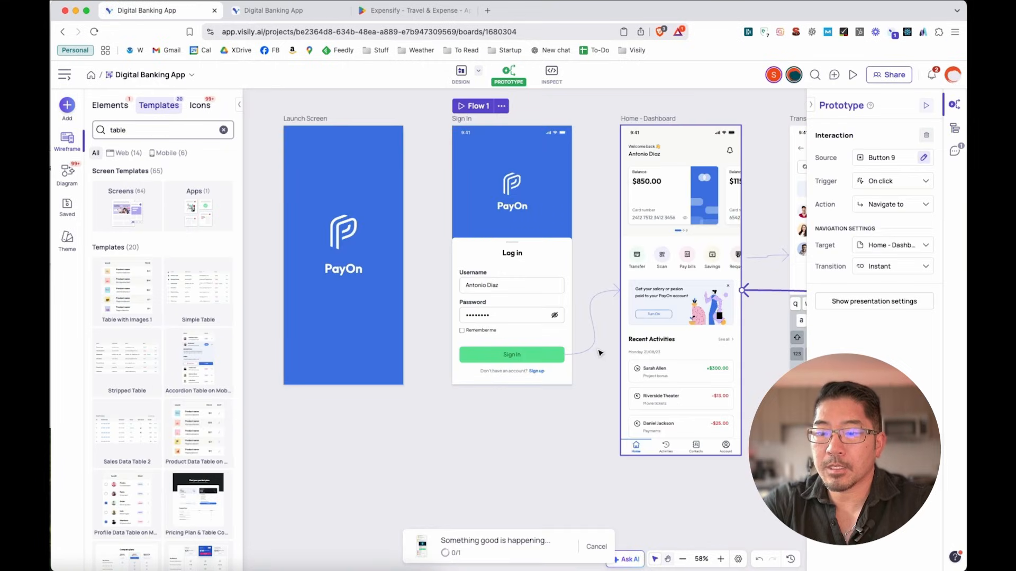
# Jump to the converted chat screen and select its text, the $200.00 amount and the Pay button as separate layers
pyautogui.click(460, 73)
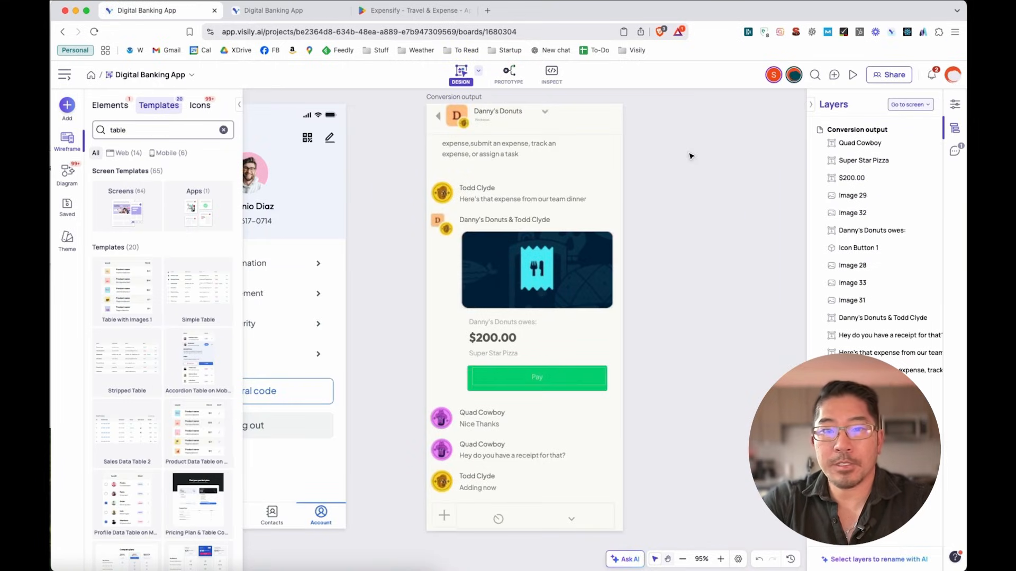
pyautogui.moveTo(694, 134)
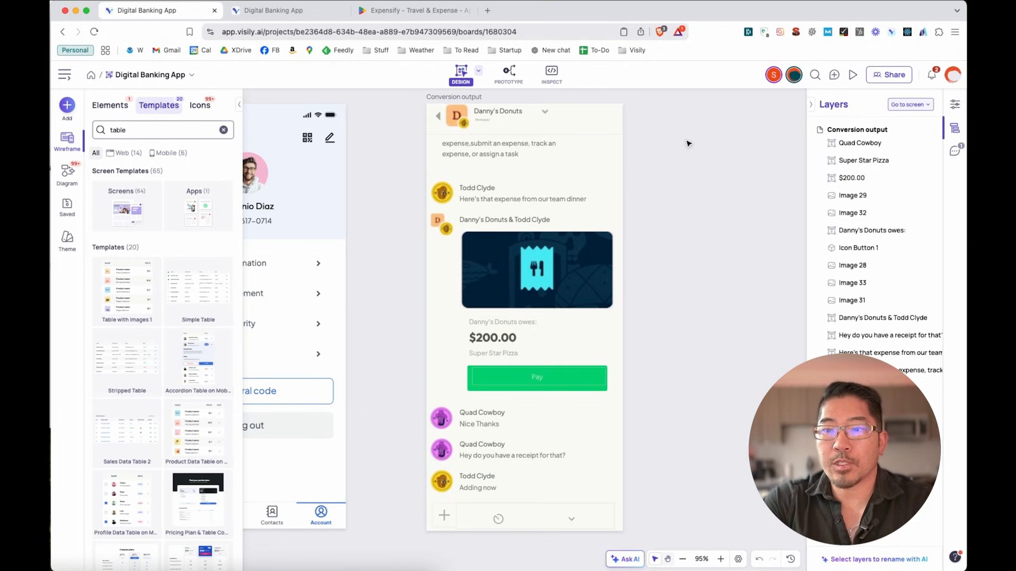
pyautogui.click(499, 154)
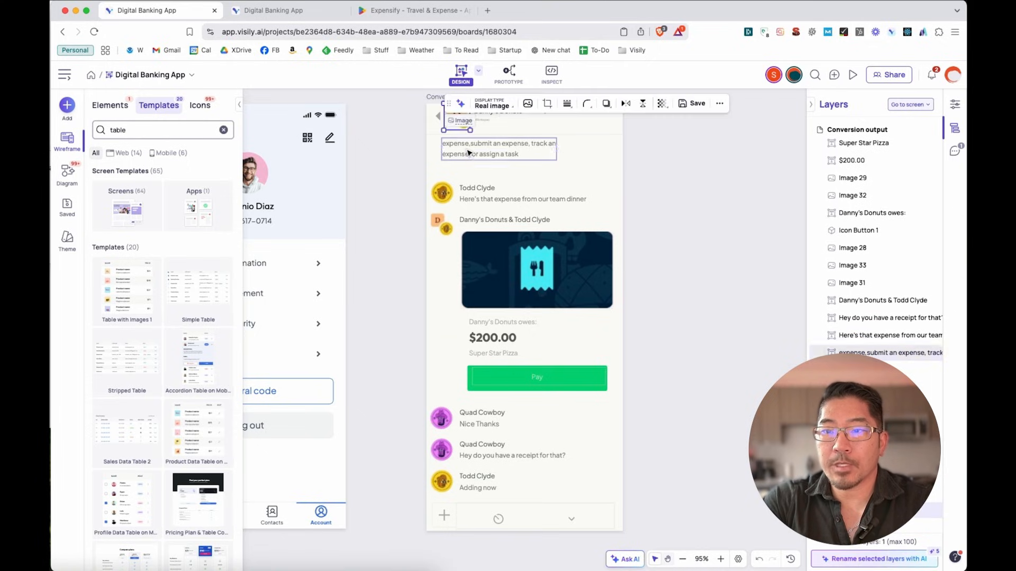
pyautogui.click(498, 150)
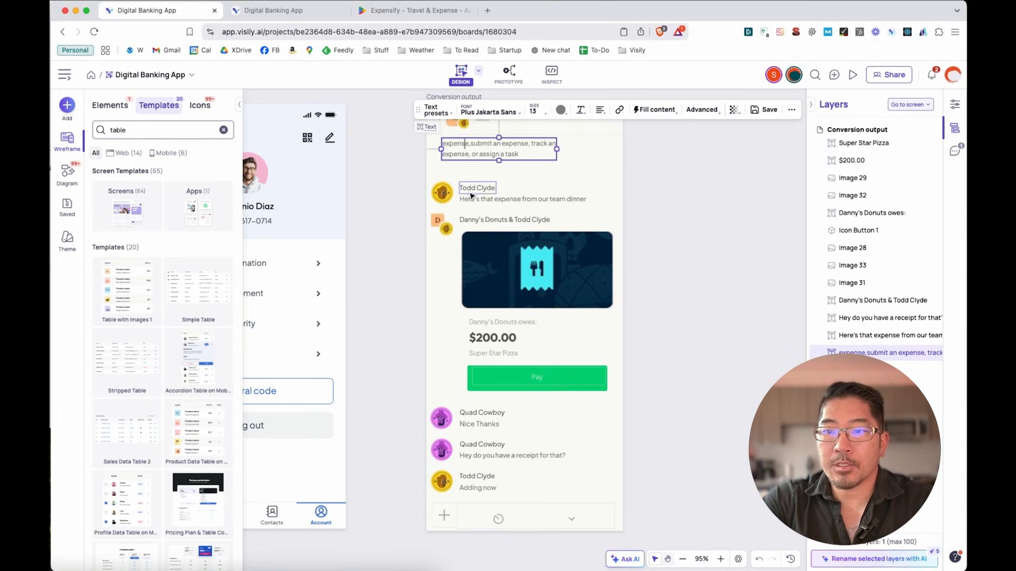
pyautogui.click(492, 338)
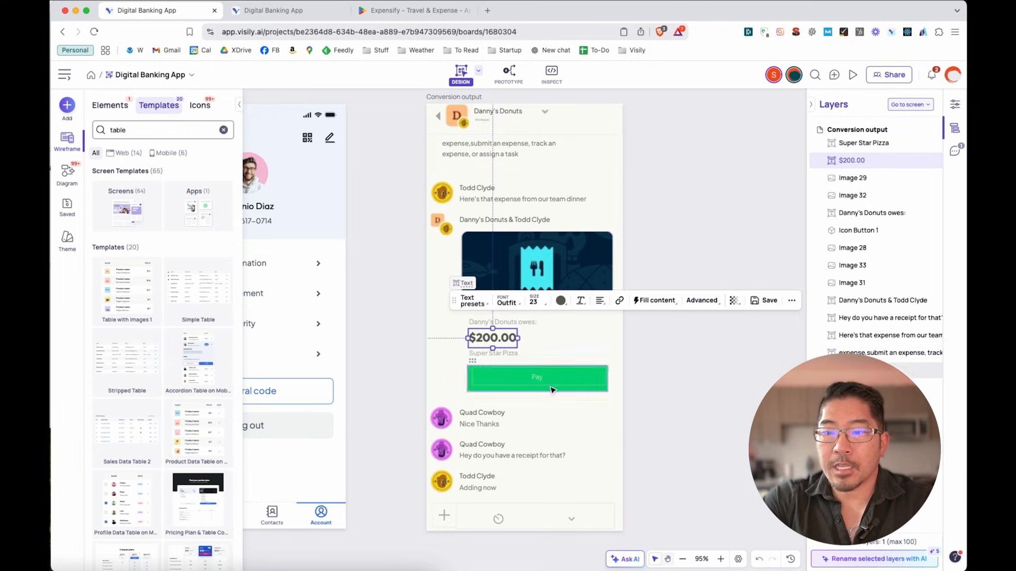
pyautogui.click(537, 377)
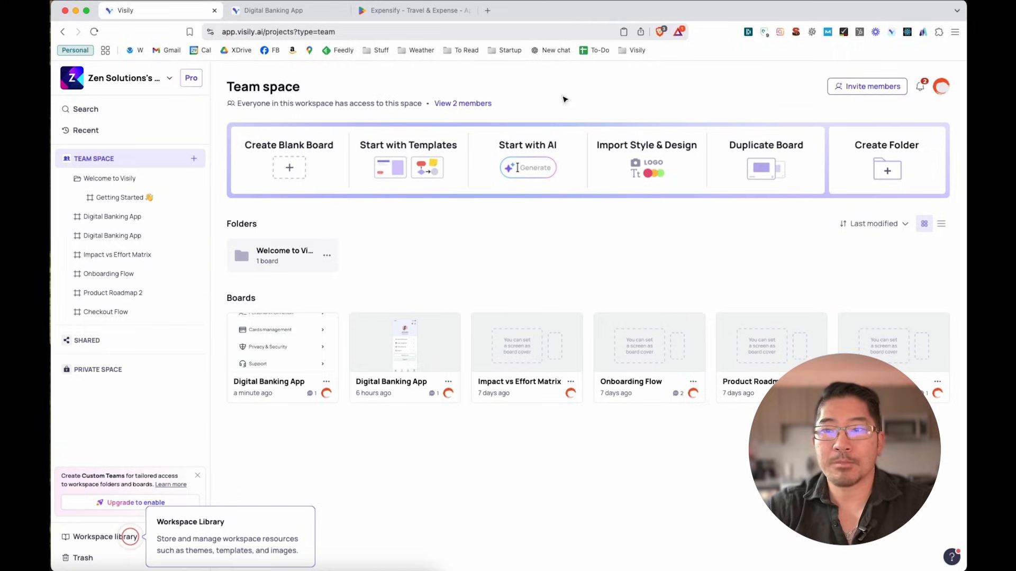
pyautogui.moveTo(538, 160)
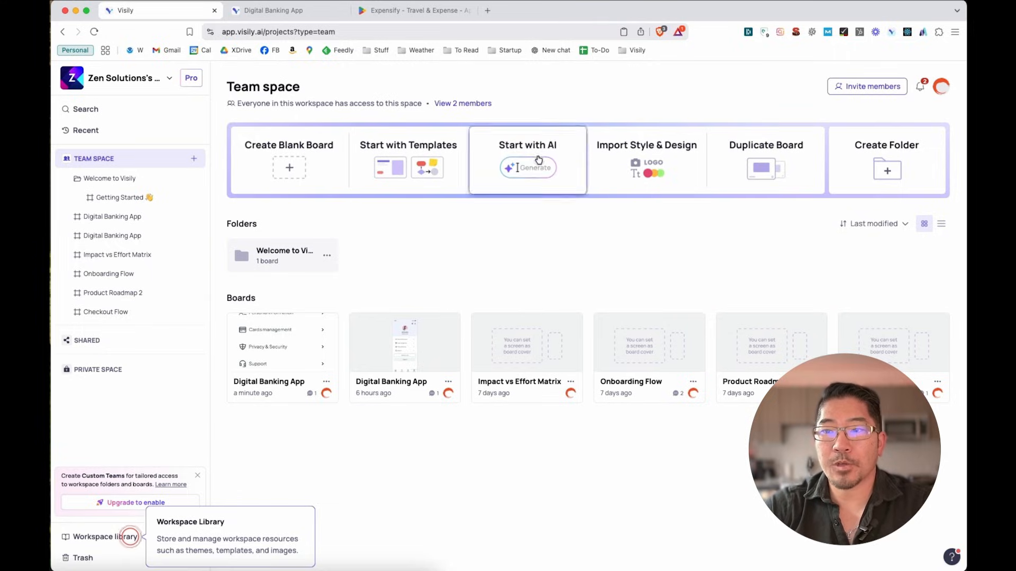
# Start an AI-generated mobile app from the CRM prompt and generate its five planned screens
pyautogui.click(527, 159)
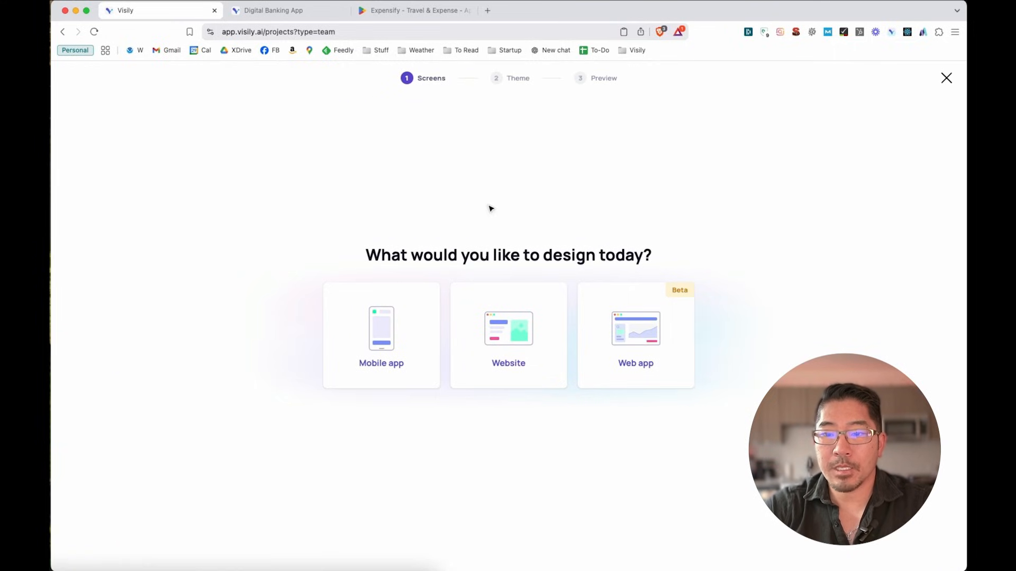
pyautogui.click(381, 336)
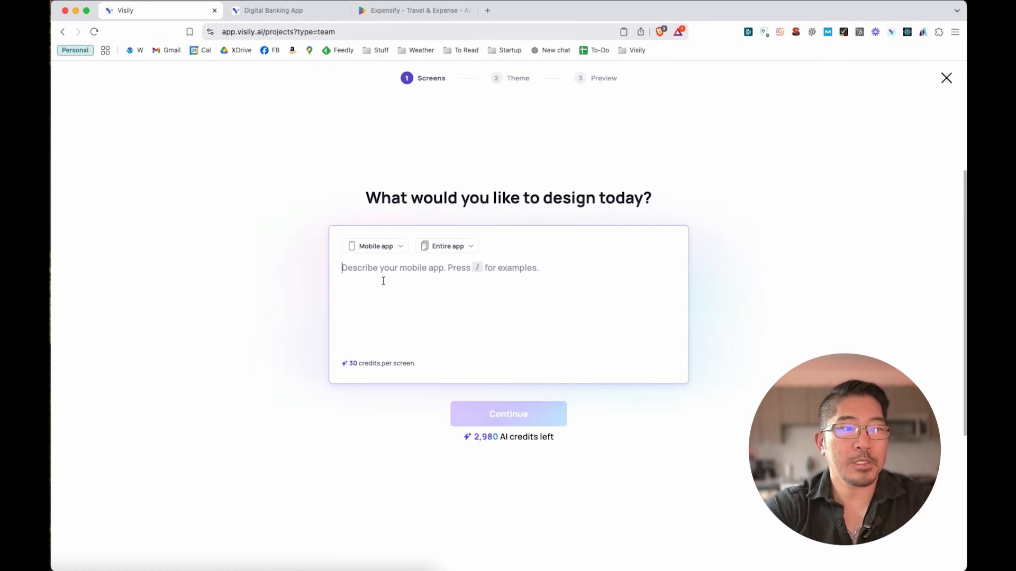
pyautogui.write('Create a mobil')
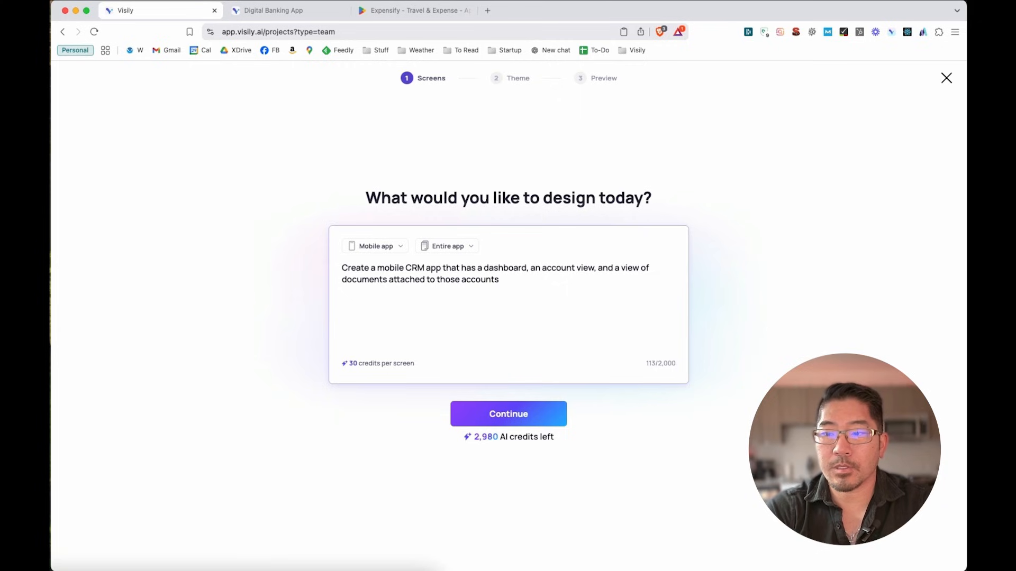
pyautogui.click(508, 413)
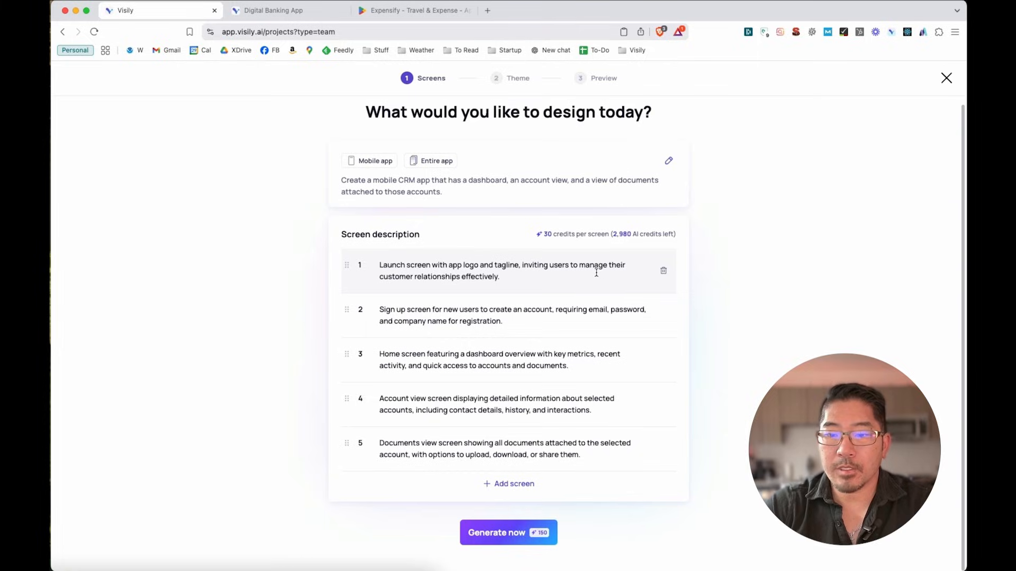
pyautogui.click(507, 533)
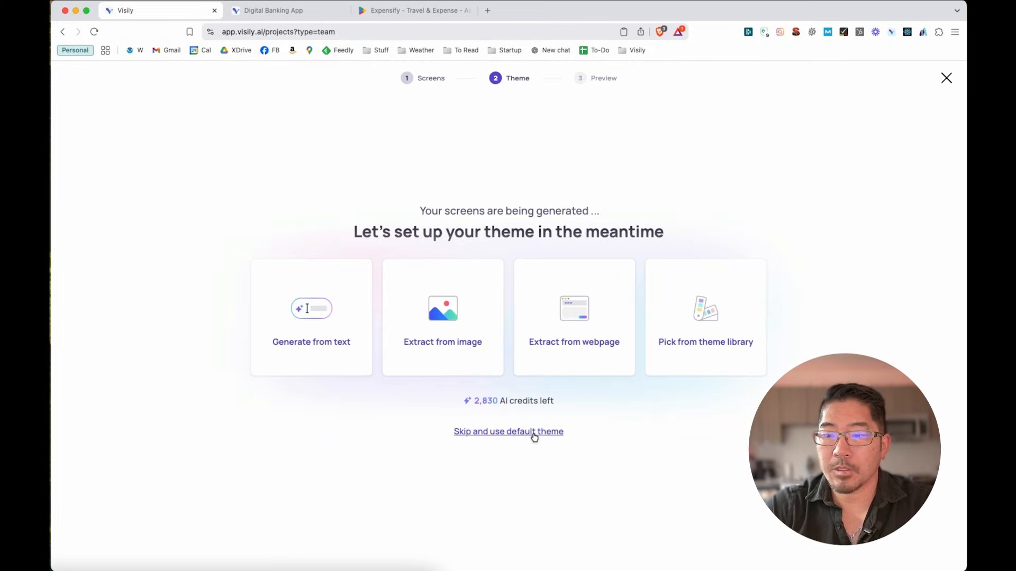
# Skip theme setup to keep the default theme and open the generated Customer Connect board
pyautogui.click(508, 431)
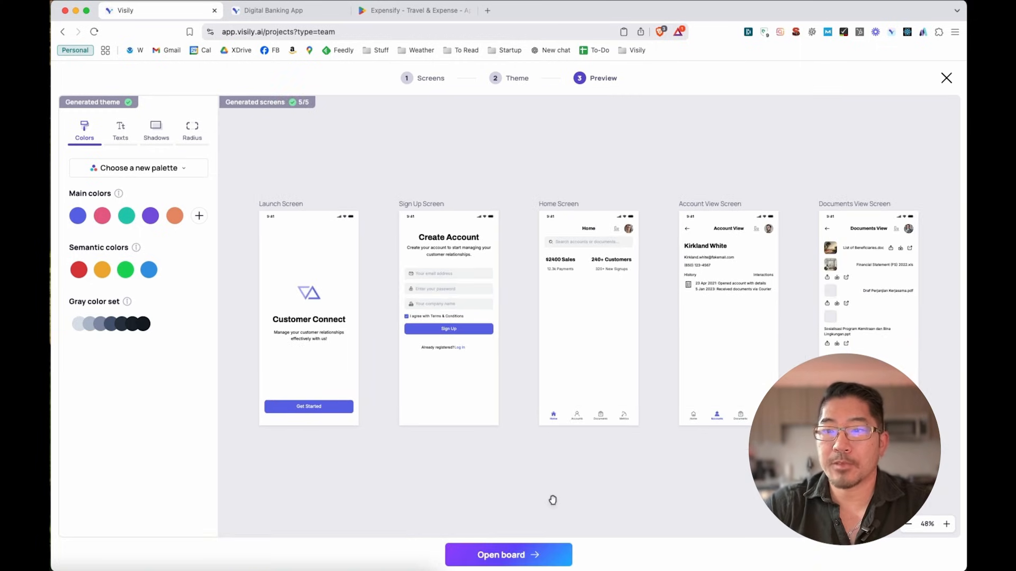
pyautogui.click(507, 555)
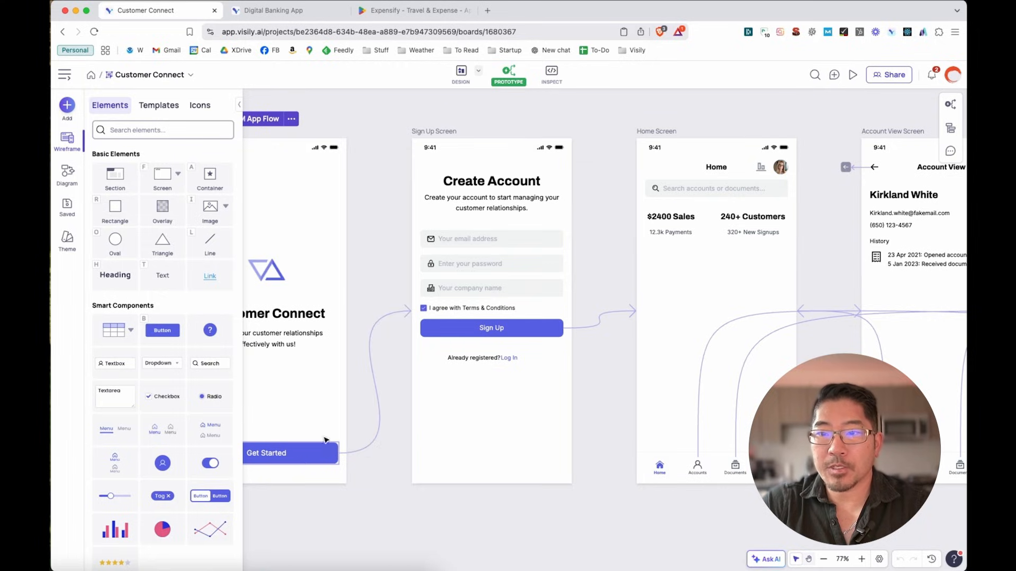
pyautogui.moveTo(631, 415)
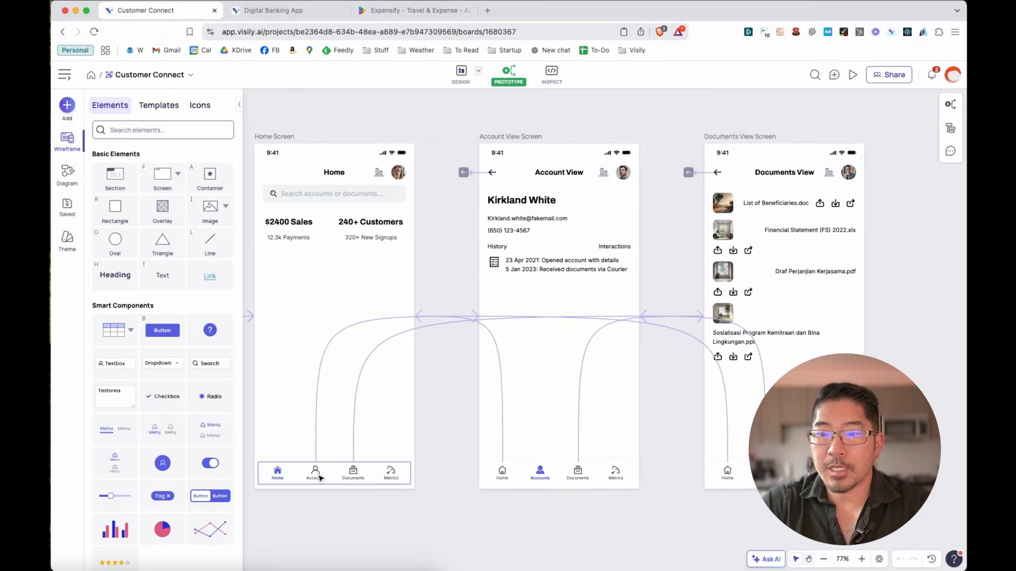
# Start the Customer Connect prototype in the presenter from its Launch Screen
pyautogui.click(853, 74)
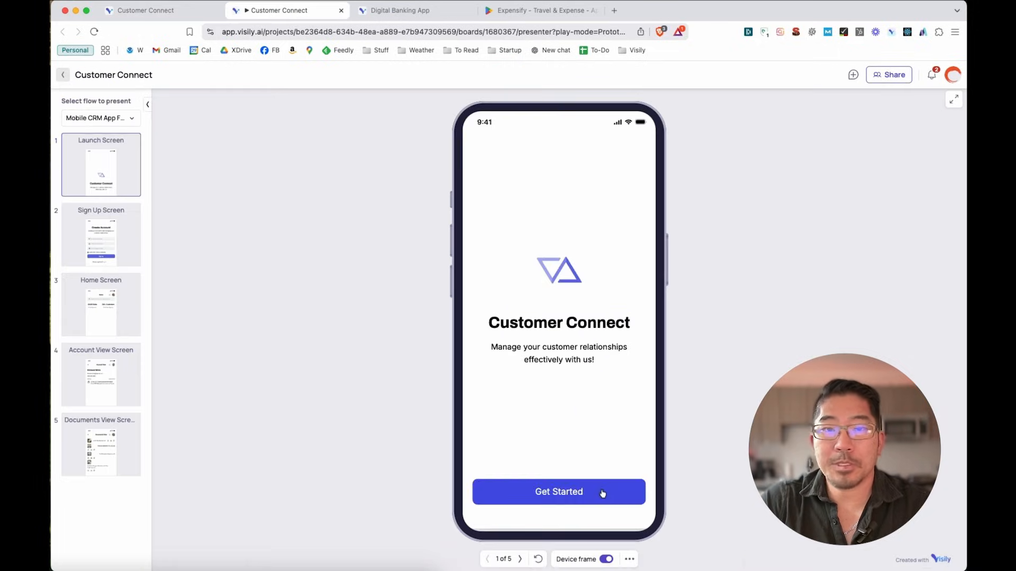
# Click through Get Started and Sign Up, then visit the Account, Home and Documents views
pyautogui.click(558, 492)
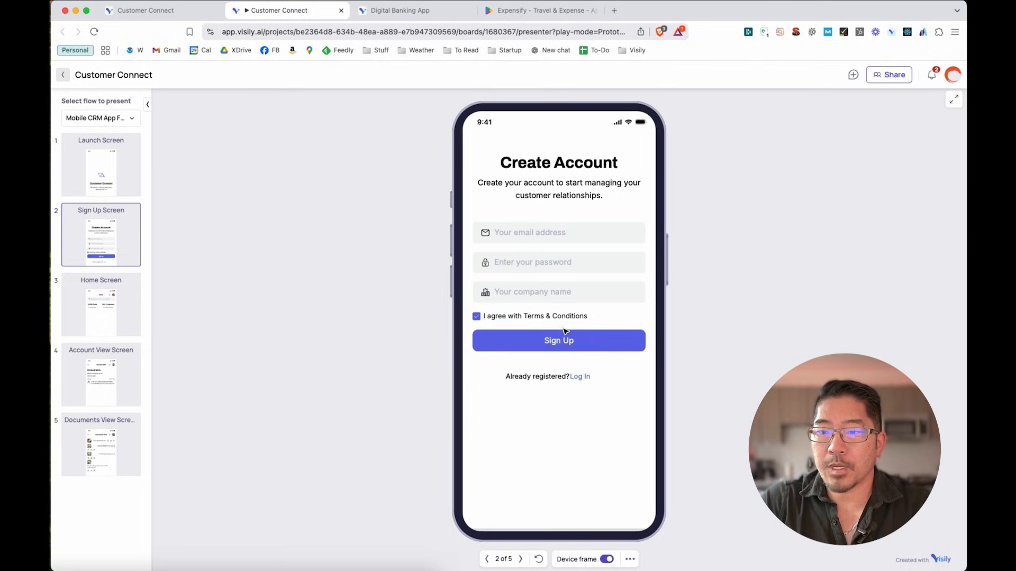
pyautogui.click(558, 339)
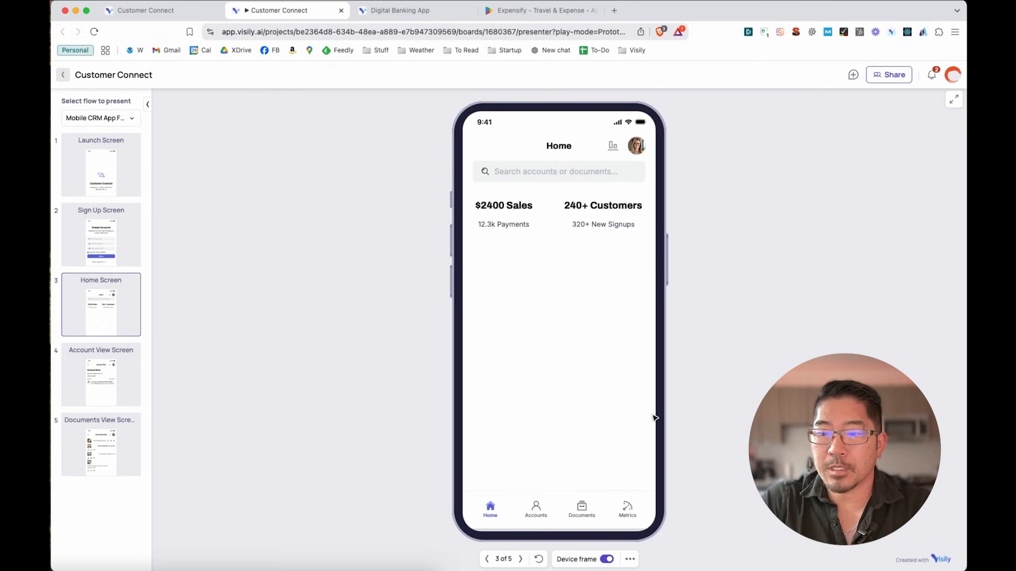
pyautogui.click(536, 509)
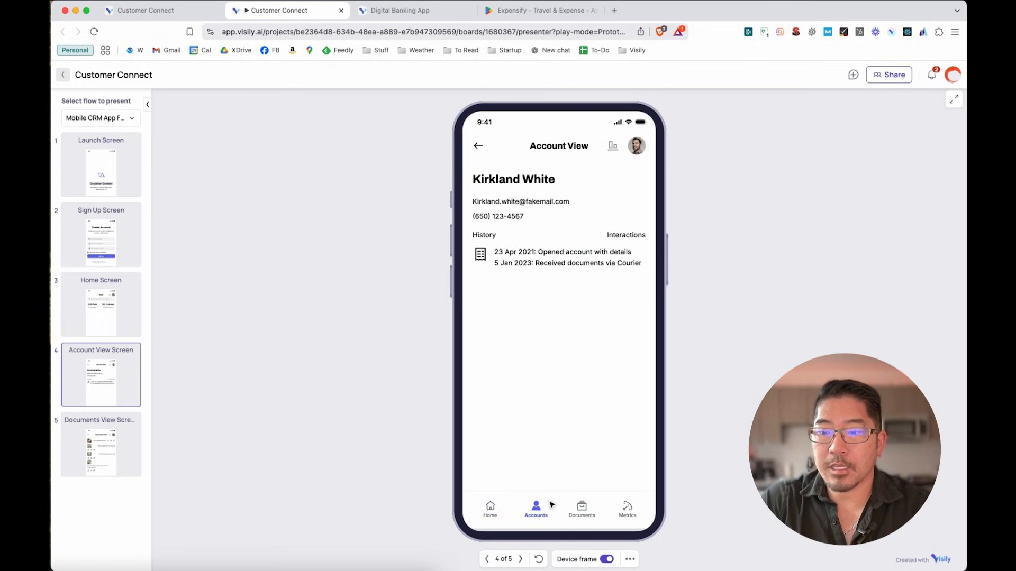
pyautogui.click(490, 510)
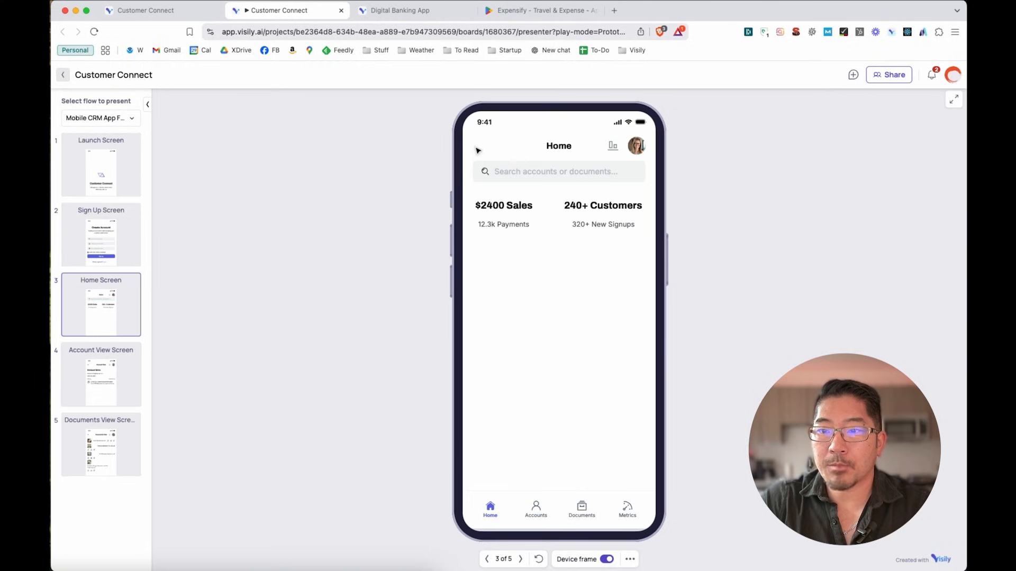
pyautogui.click(581, 510)
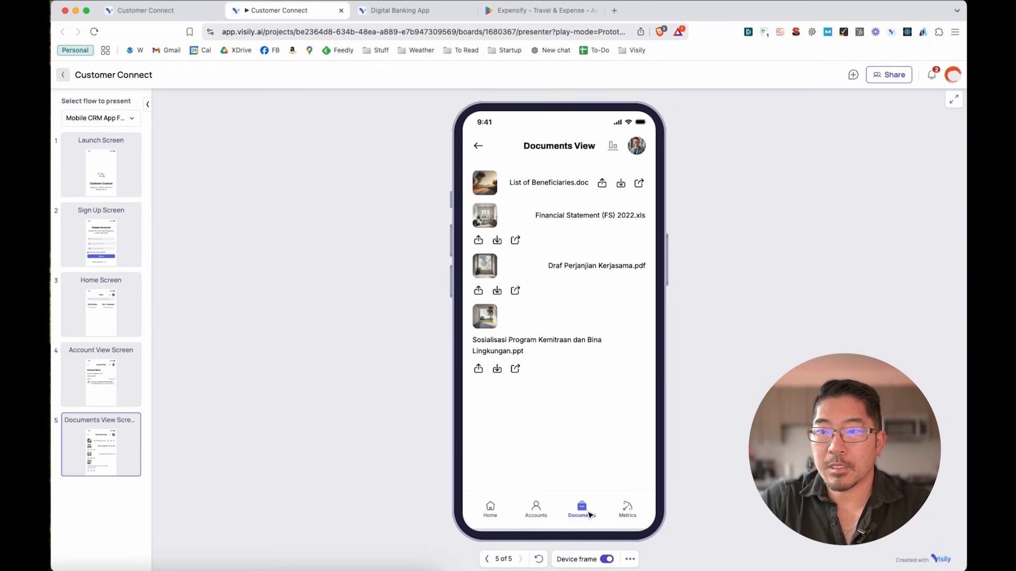